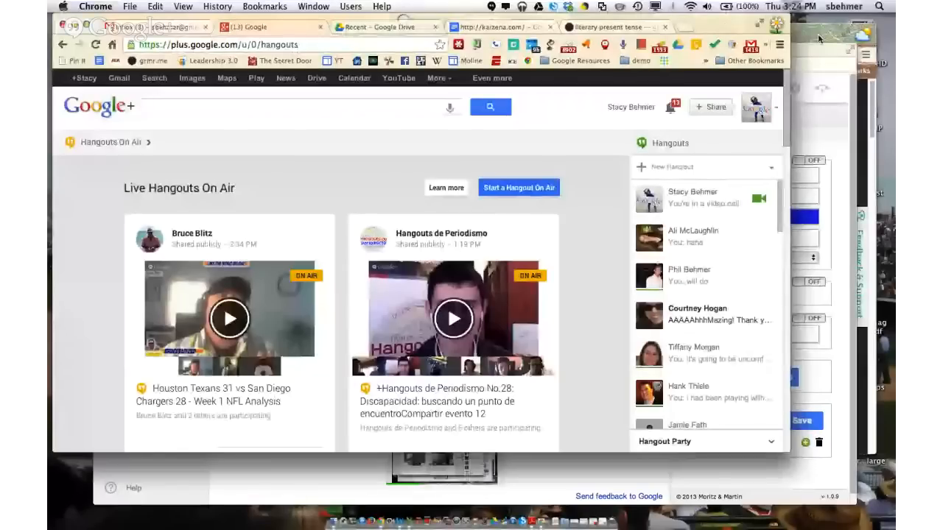
Step: Bring up the browser tab with the Kaizena home page
left_click(500, 27)
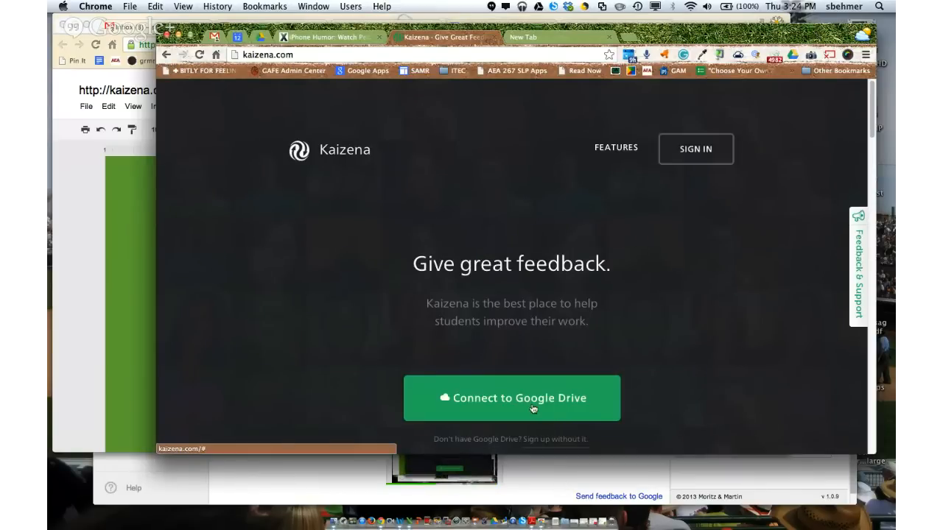
Step: Connect Kaizena to Google Drive and accept the access permissions
left_click(511, 398)
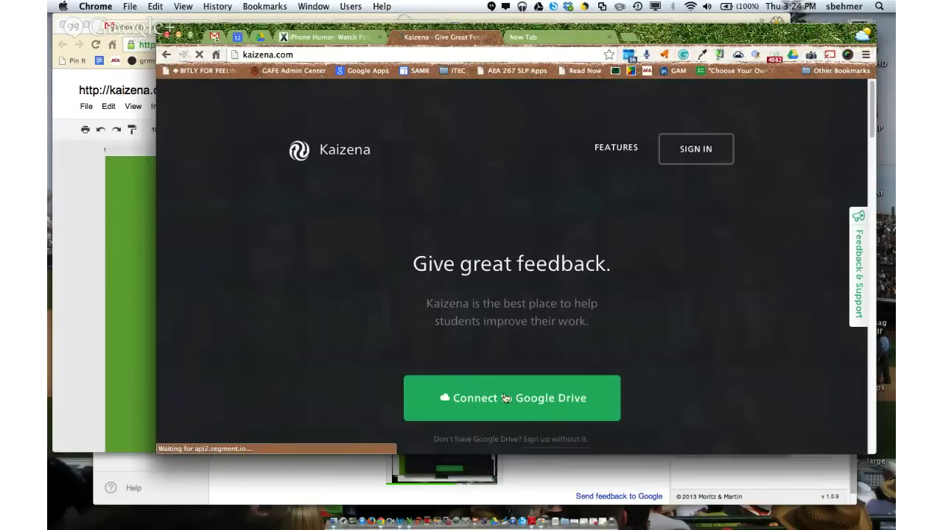
left_click(511, 398)
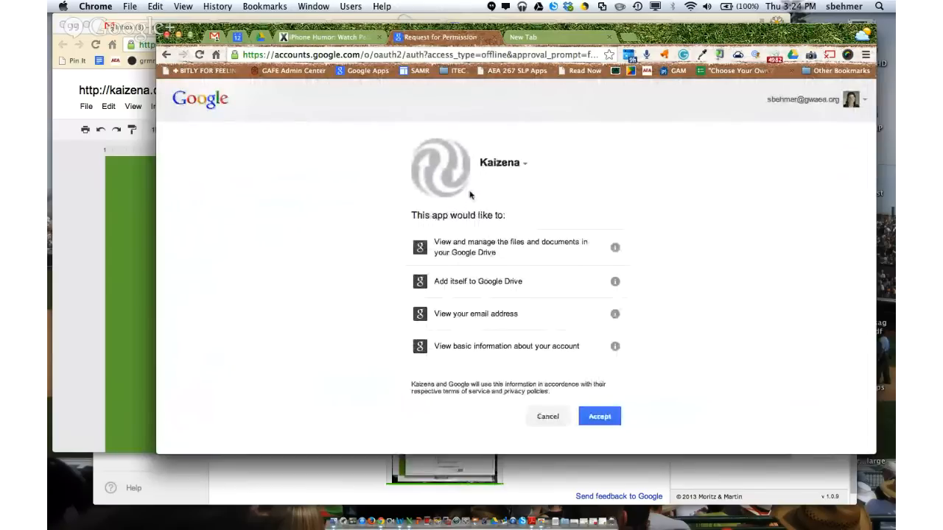
left_click(598, 416)
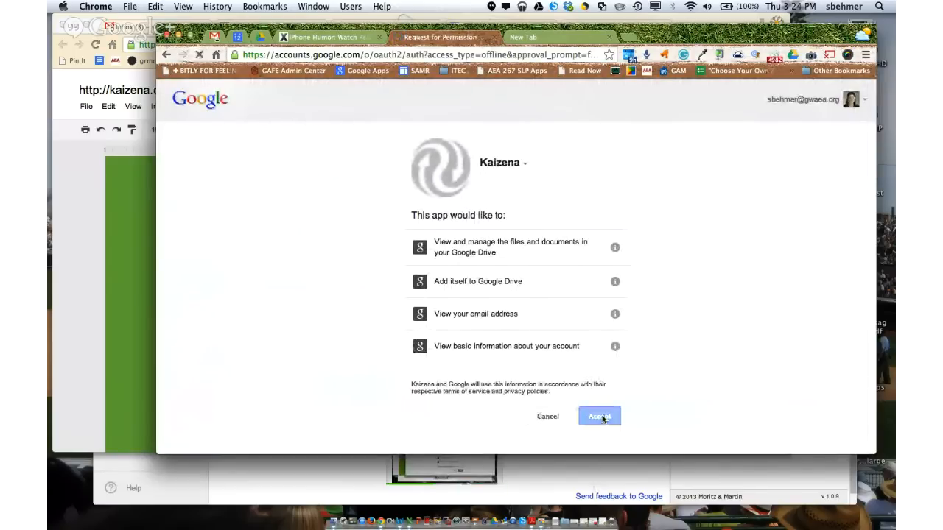
left_click(598, 415)
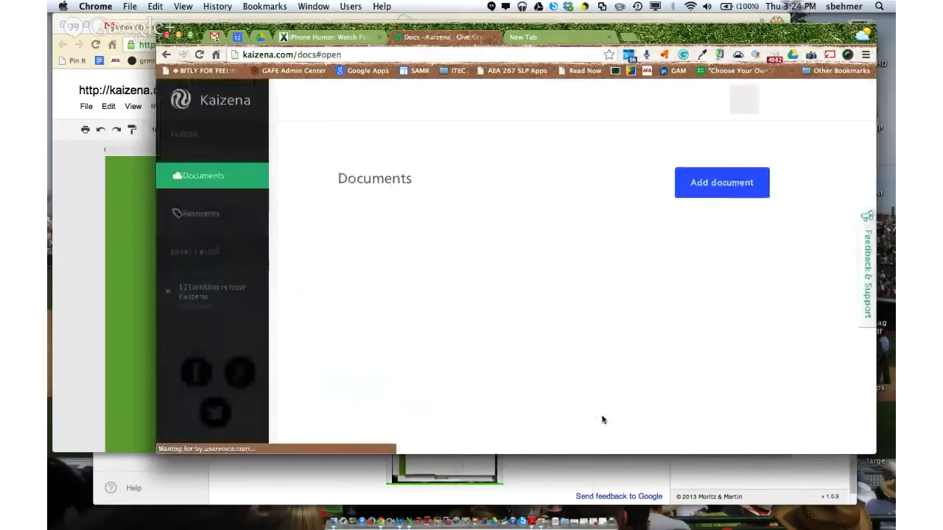
Step: Add the Accessible Google Apps - Resources document for feedback
left_click(722, 183)
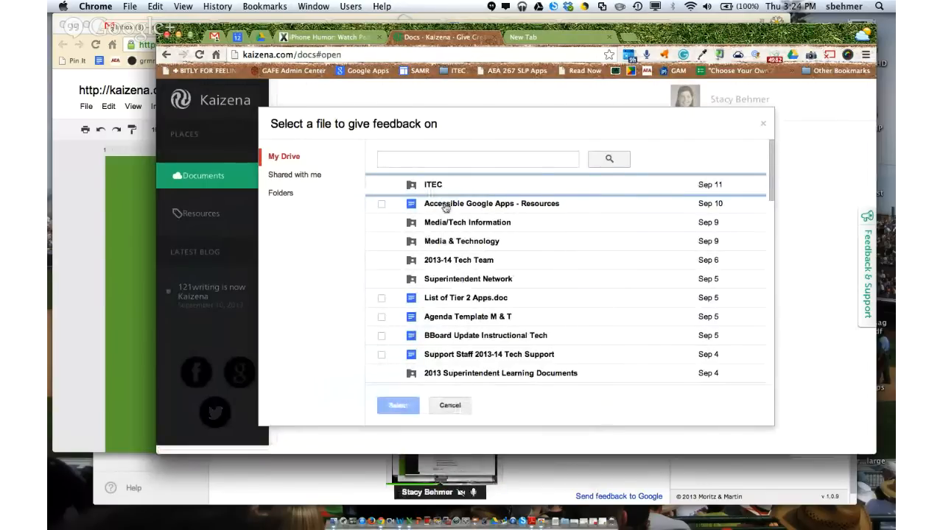
left_click(492, 203)
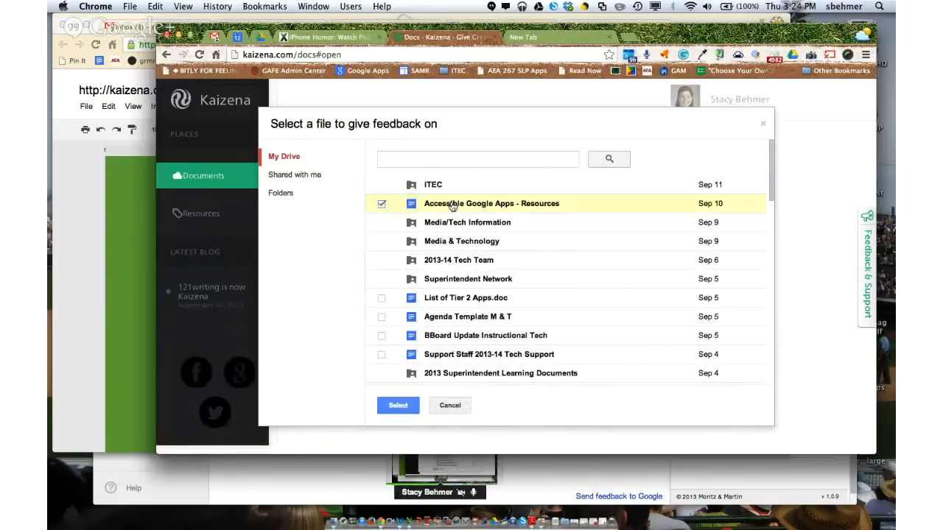
left_click(398, 405)
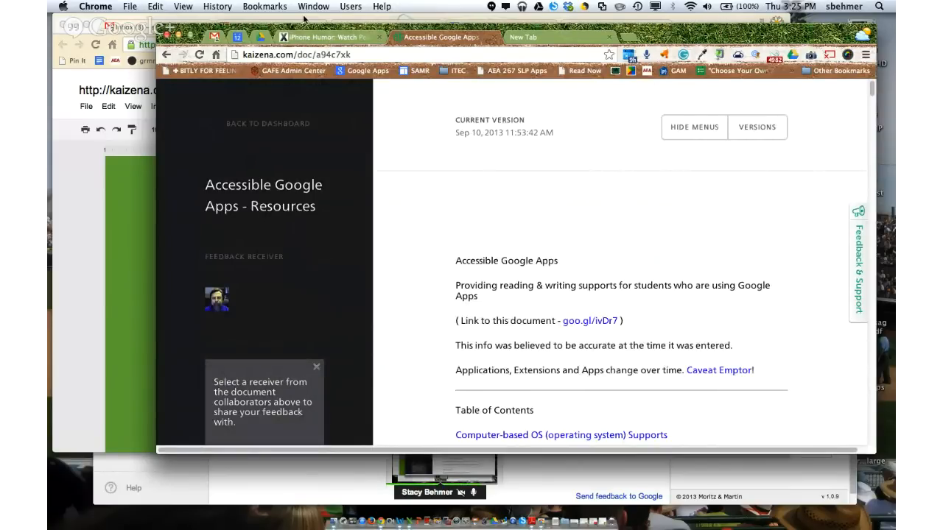
Step: From Drive's recent files, launch 'I have a dream speech' with Open with > Kaizena
left_click(494, 27)
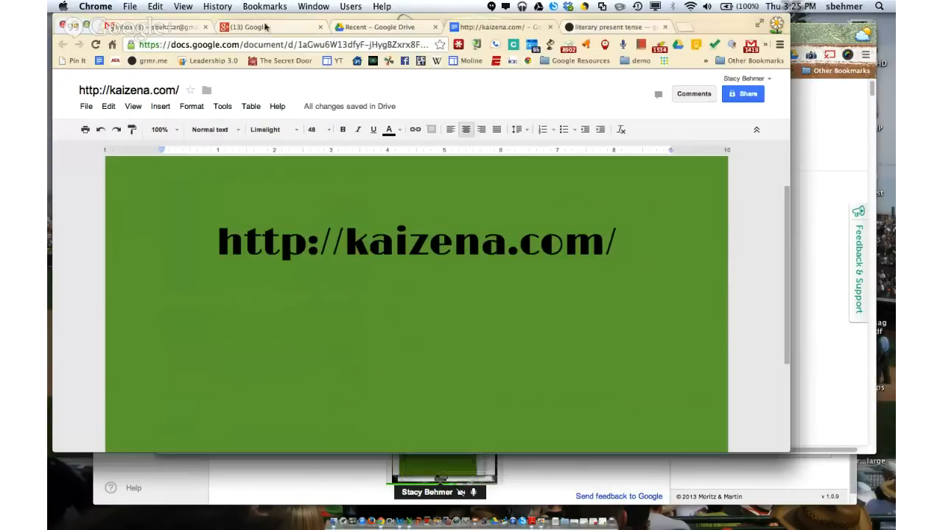
left_click(383, 27)
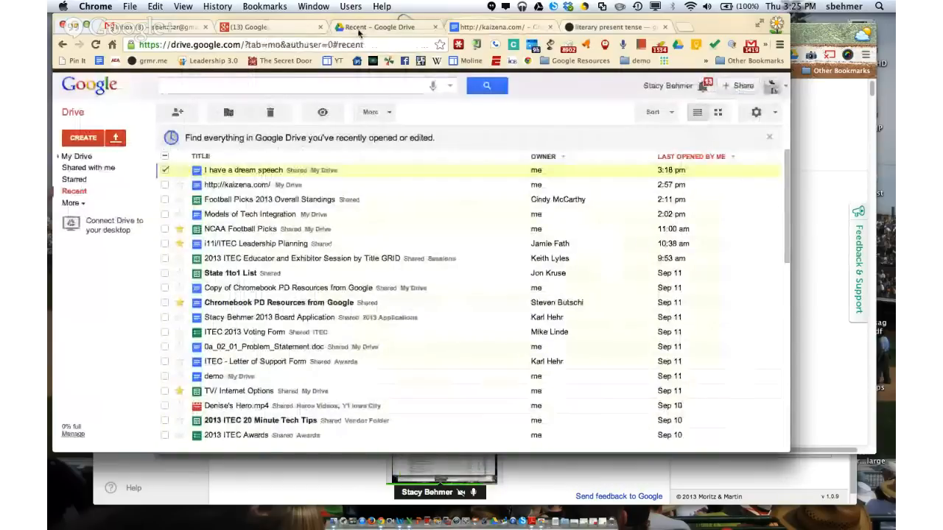
mouse_move(253, 174)
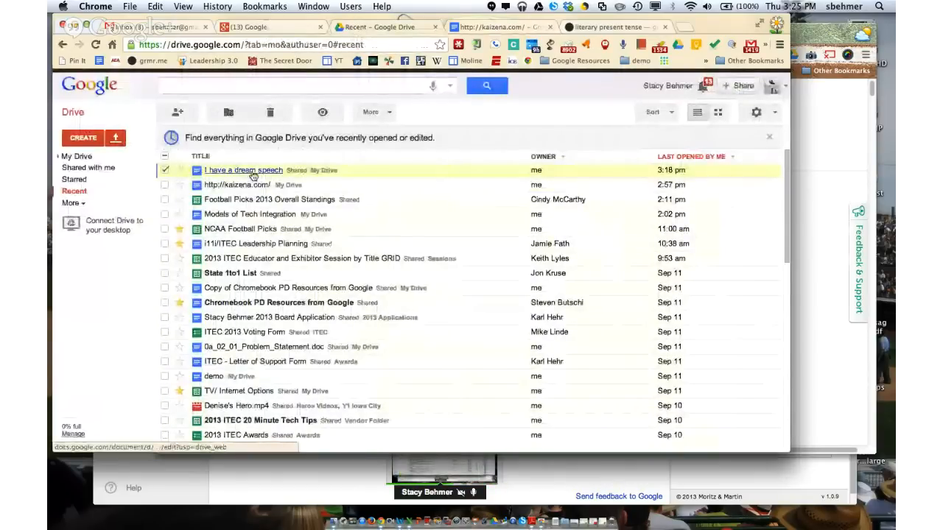
right_click(243, 171)
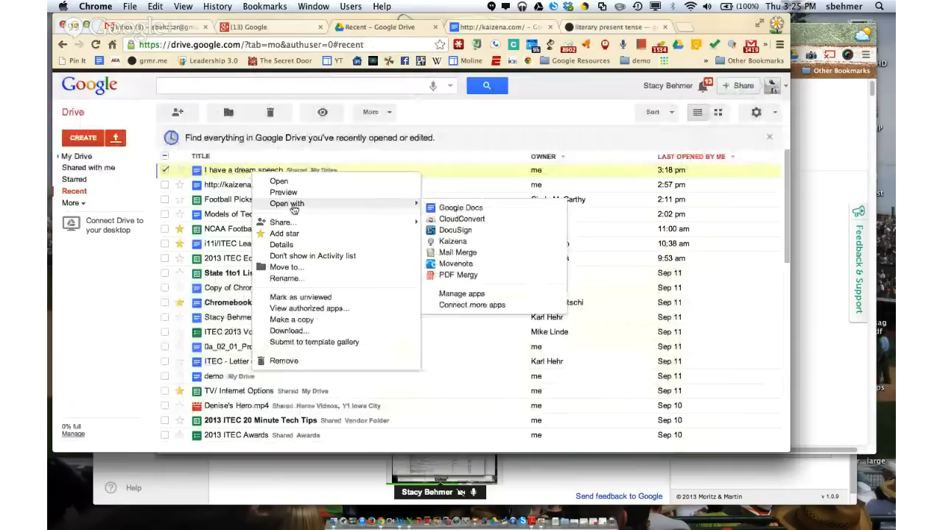
mouse_move(454, 242)
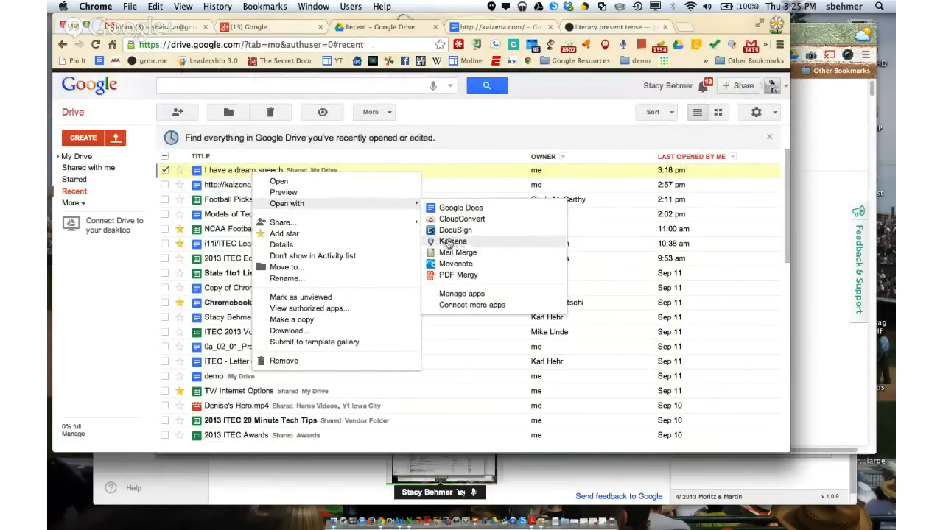
left_click(454, 242)
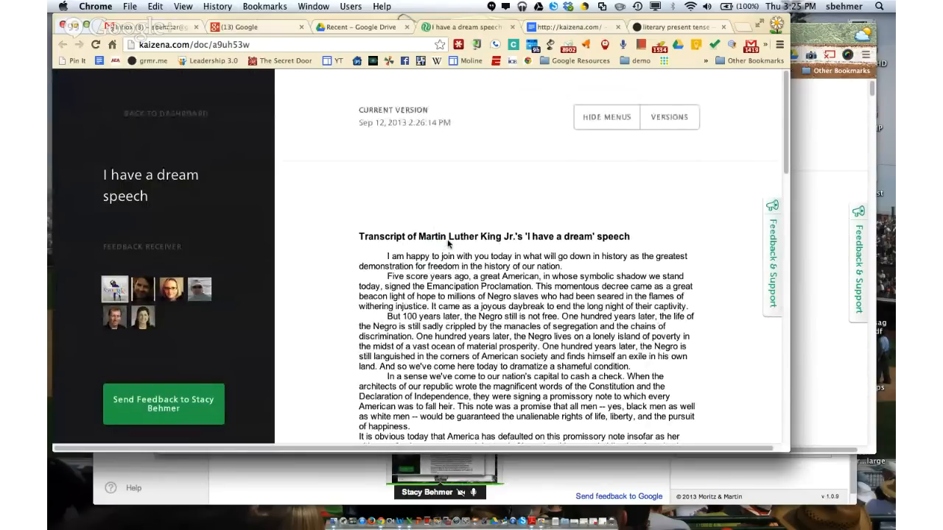
mouse_move(454, 239)
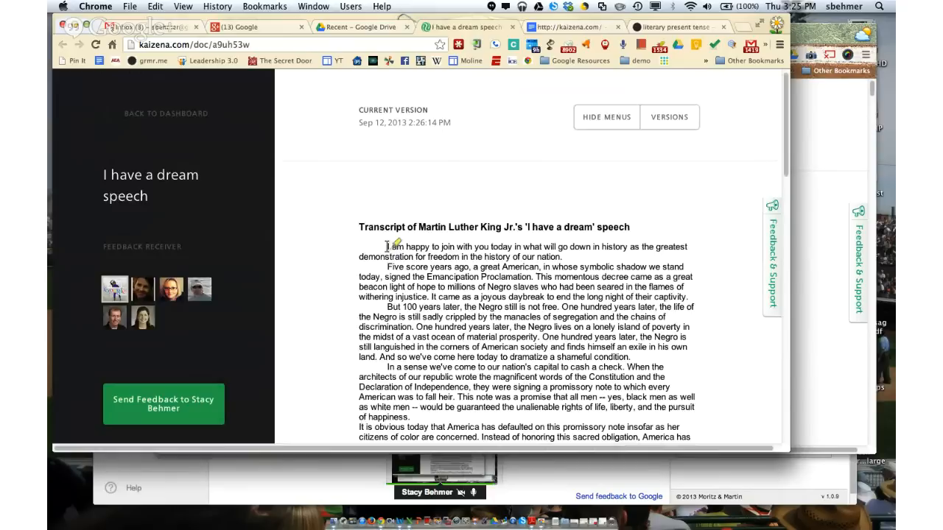
Step: Highlight the speech's opening sentence and bring up its feedback toolbar
scroll("down", 3)
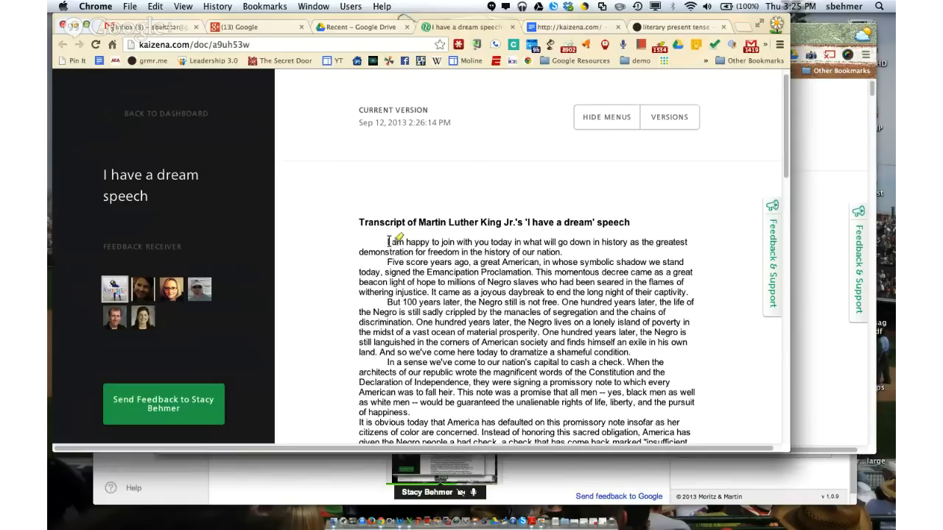
left_click_drag(389, 241, 469, 241)
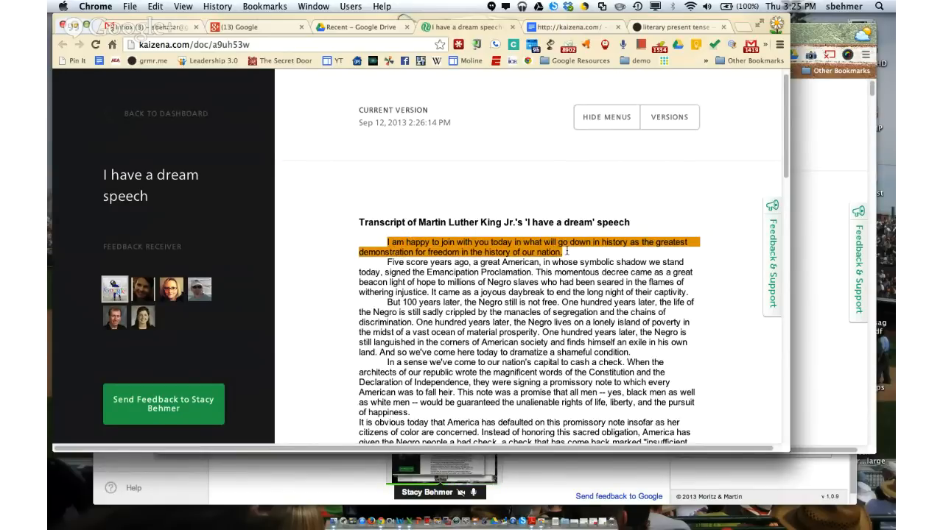
left_click(542, 248)
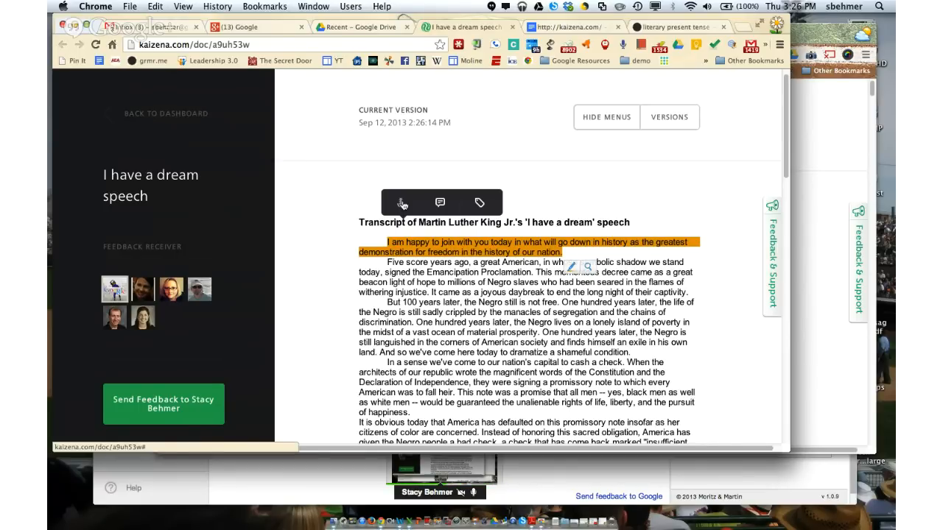
Step: Allow microphone access in Flash settings and record a seven-second voice comment
left_click(401, 203)
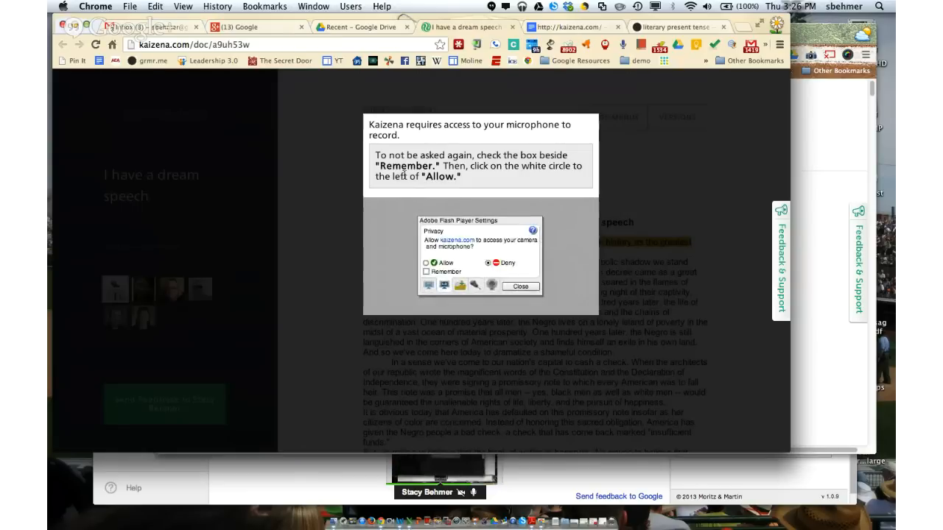
left_click(425, 263)
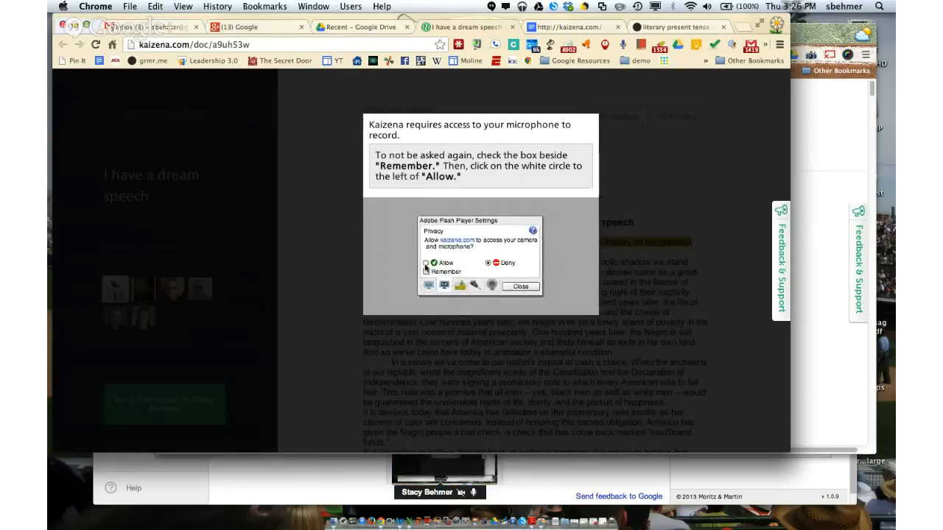
left_click(427, 266)
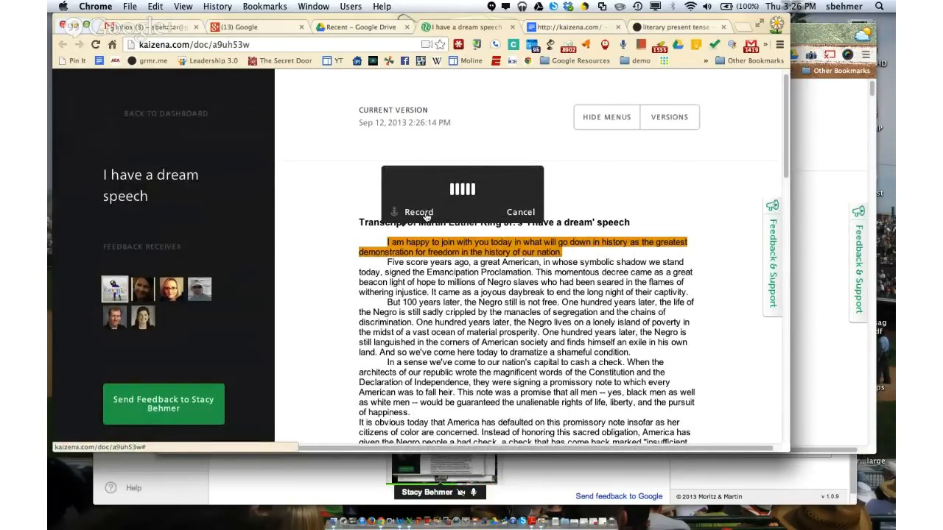
left_click(419, 212)
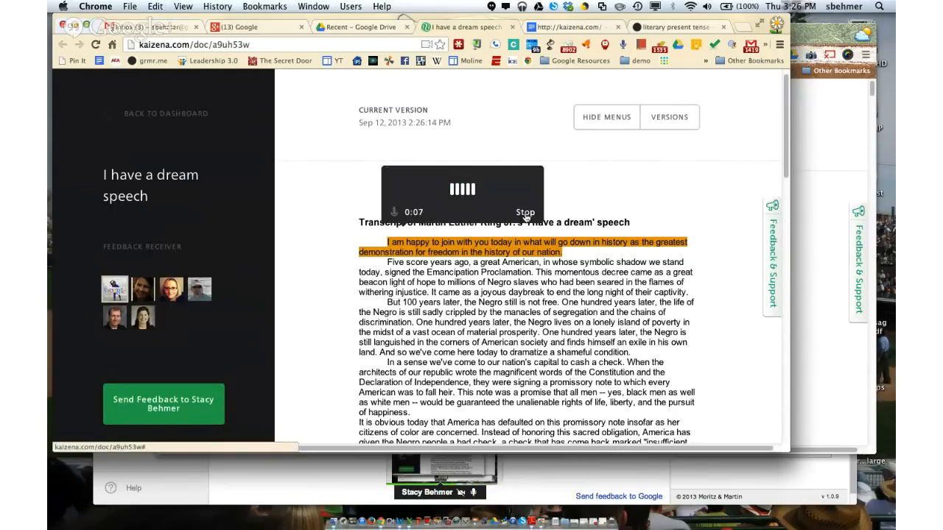
left_click(524, 213)
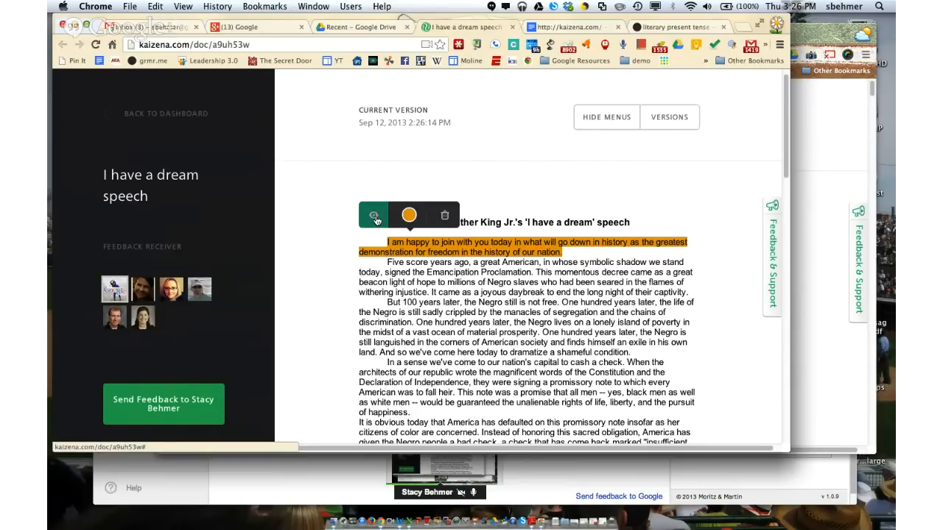
Step: Save the voice comment with the green check and close the feedback panel
left_click(374, 215)
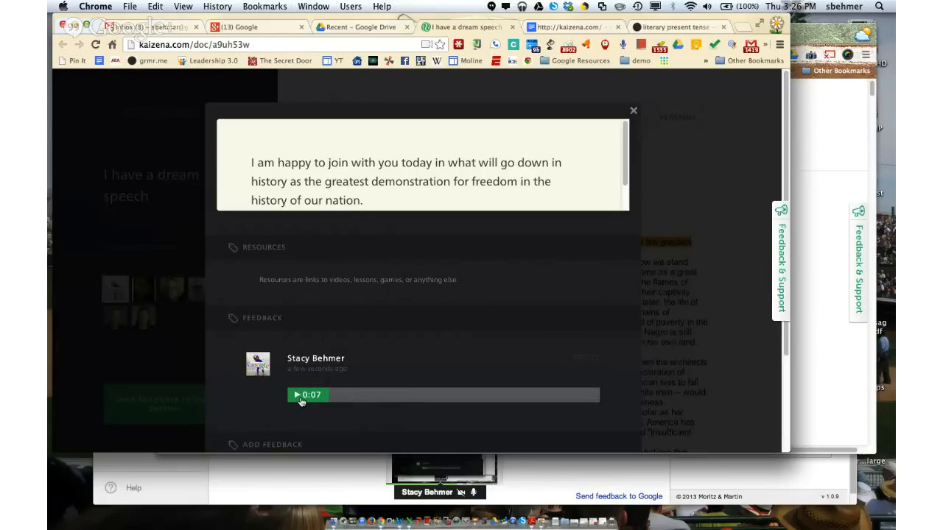
mouse_move(646, 100)
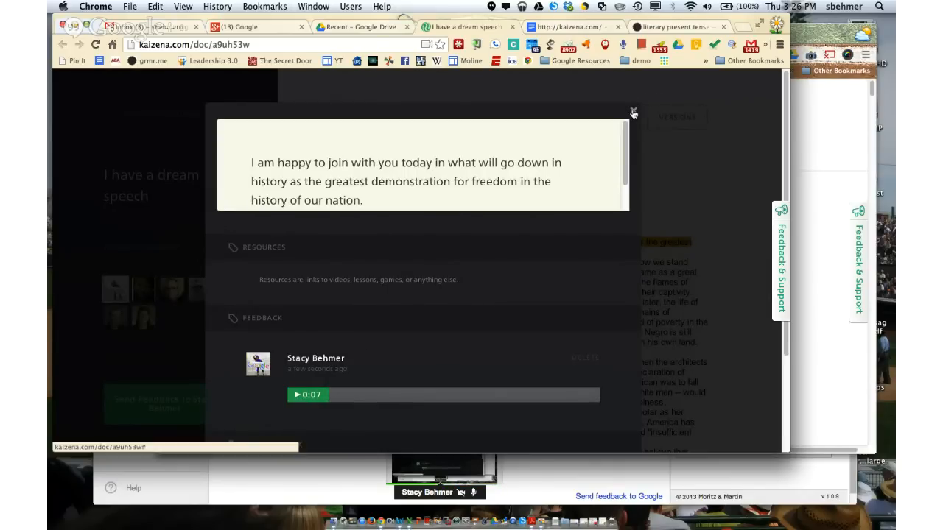
left_click(632, 112)
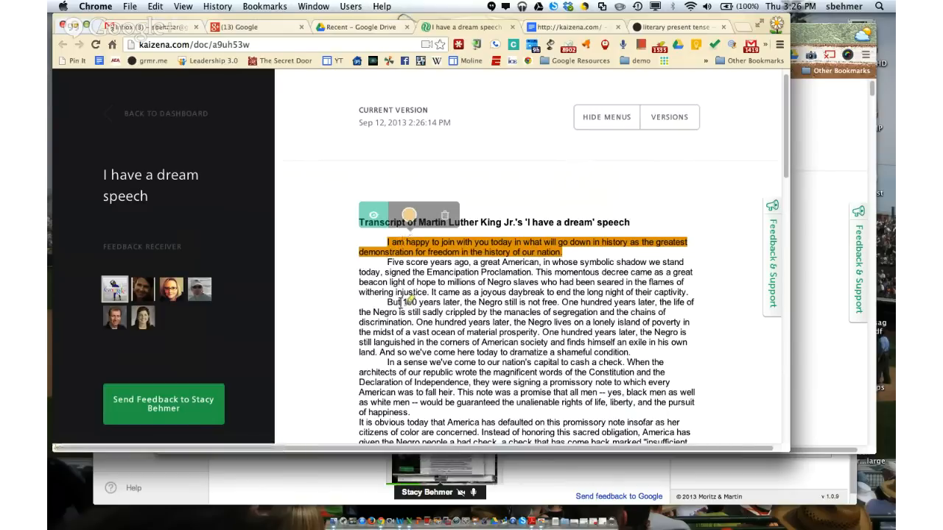
Step: Comment 'How would you reword this section?' on the check-cashing passage and view its details
scroll("down", 3)
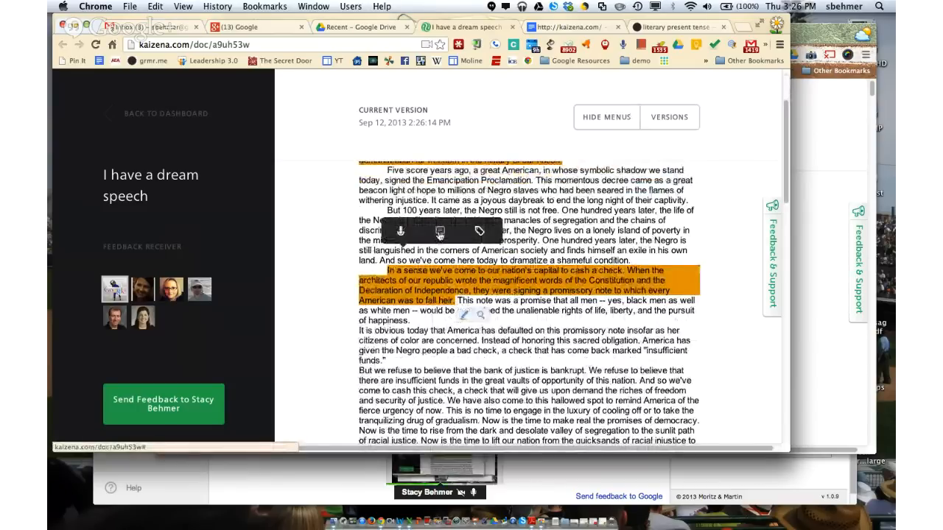
left_click(439, 231)
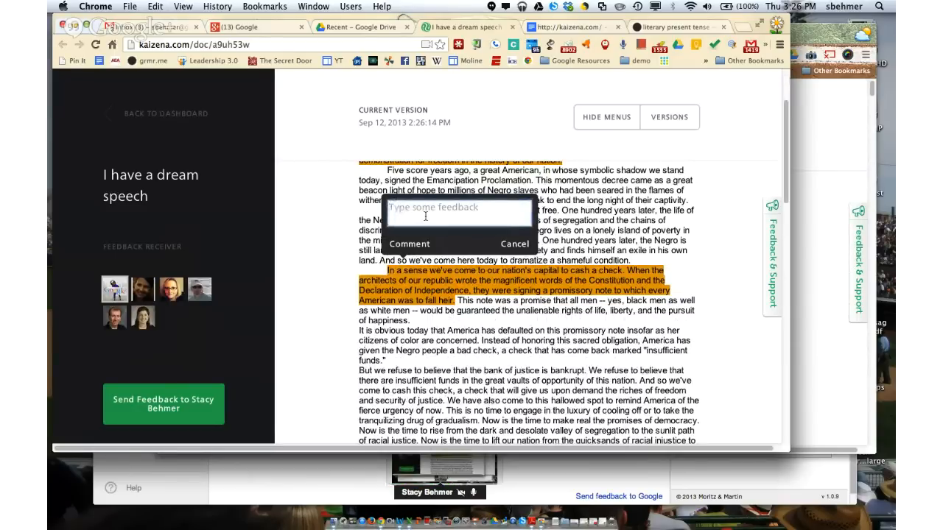
type("How would y")
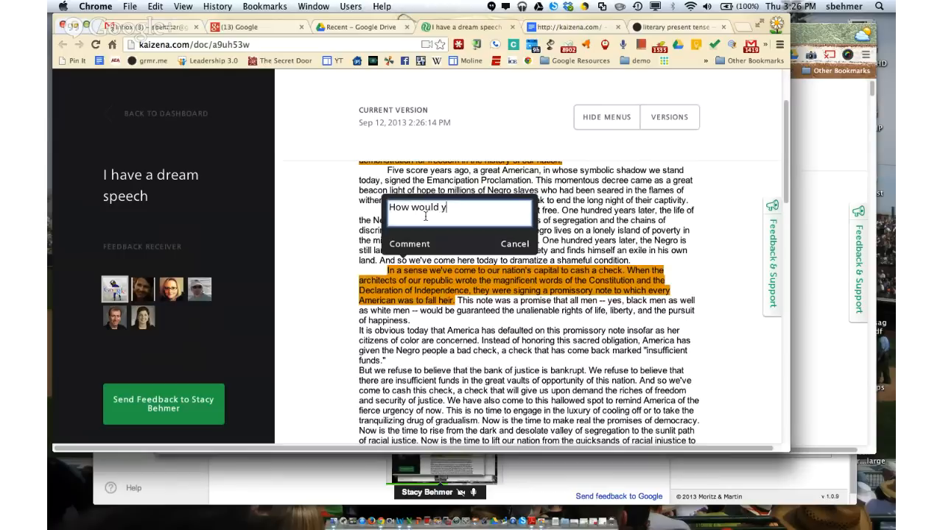
type("ou reword this")
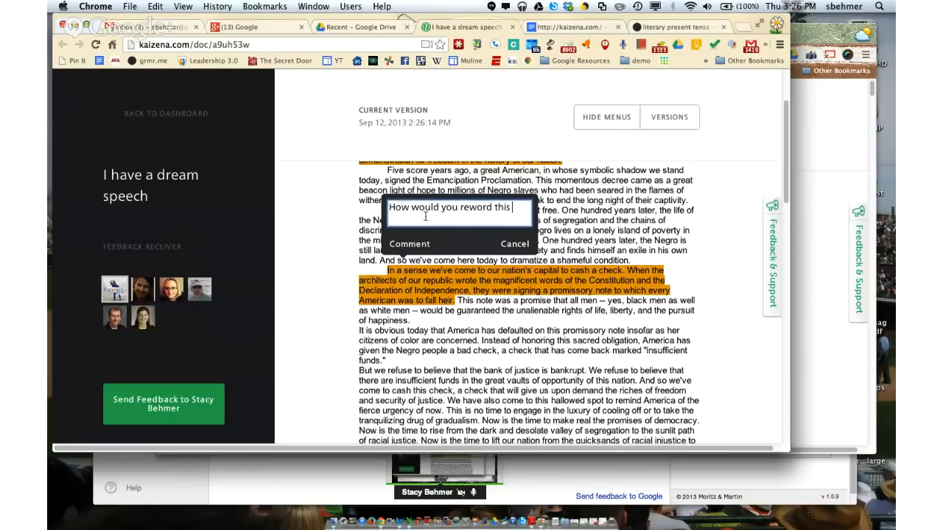
type("seco")
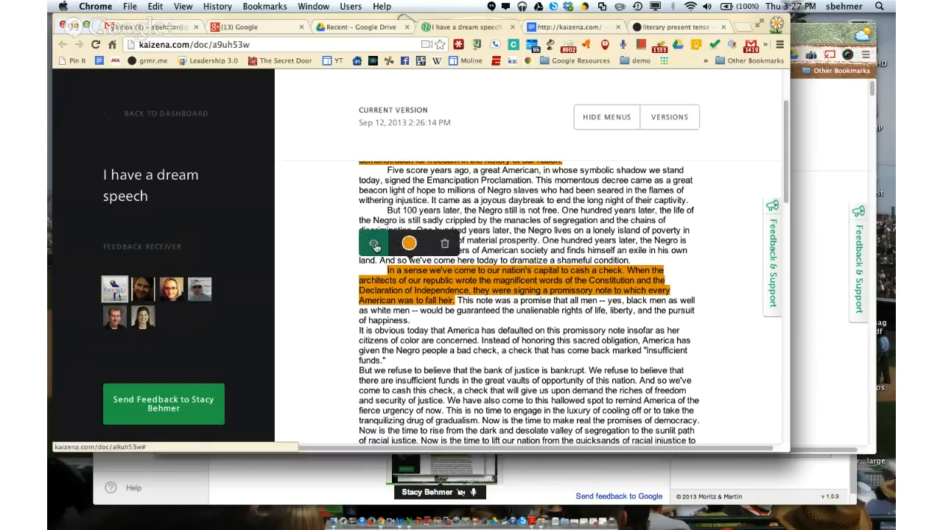
left_click(374, 244)
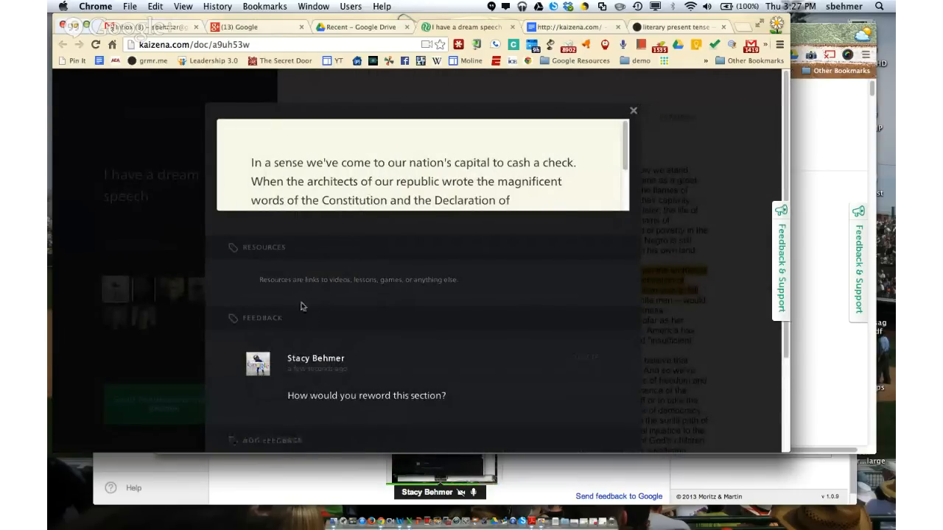
mouse_move(336, 410)
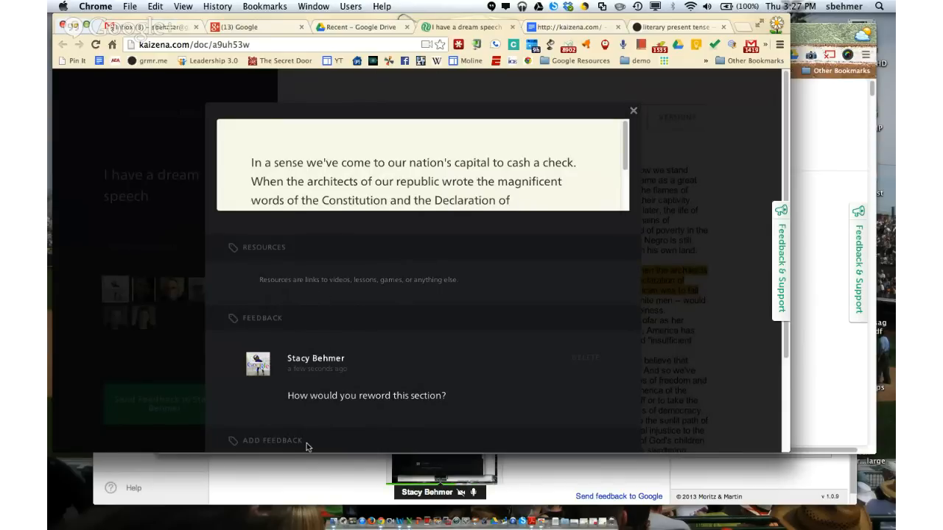
mouse_move(633, 112)
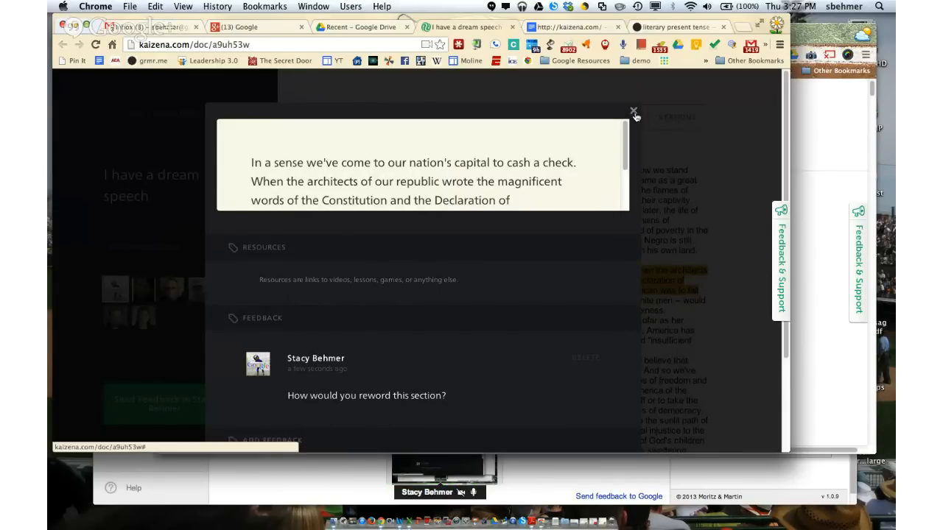
Step: Close the check-cashing passage's Resources and Feedback panel
left_click(633, 111)
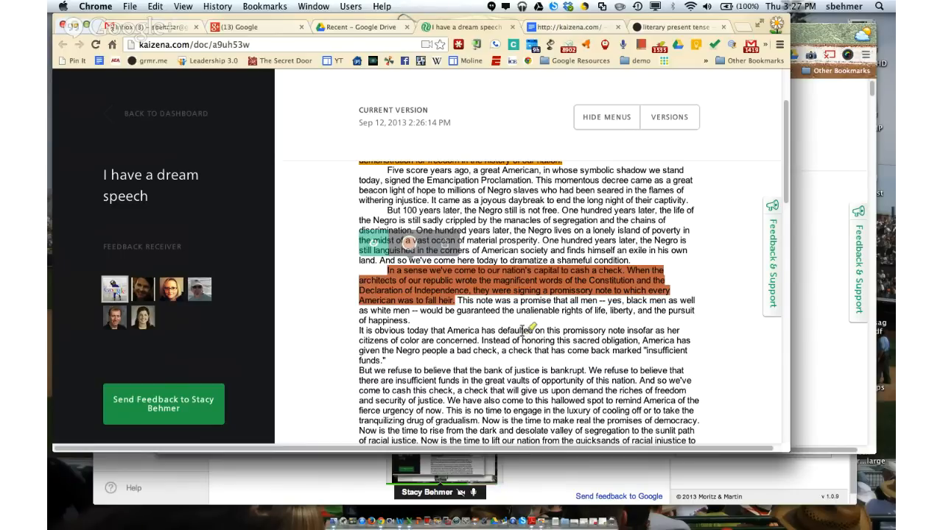
Step: Scroll to the 'It would be fatal' paragraph and start attaching a resource via the tag icon
scroll("down", 3)
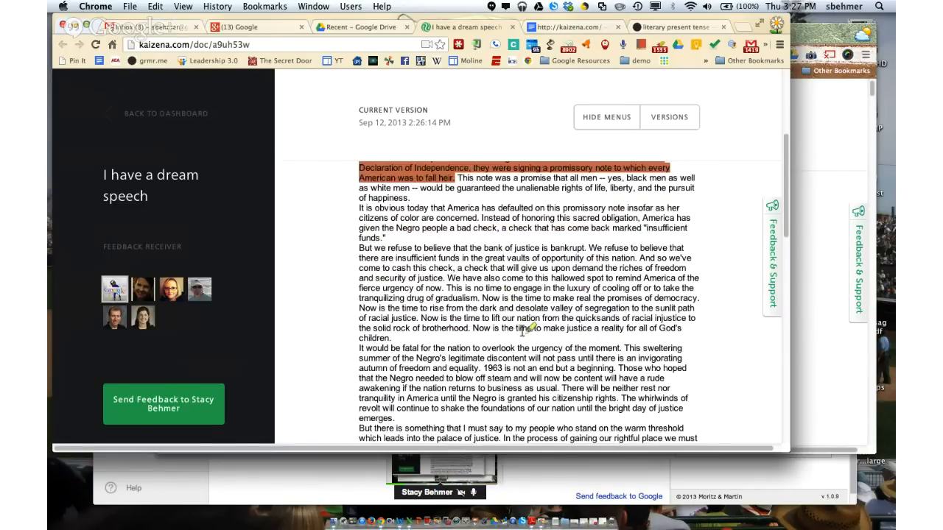
scroll("down", 3)
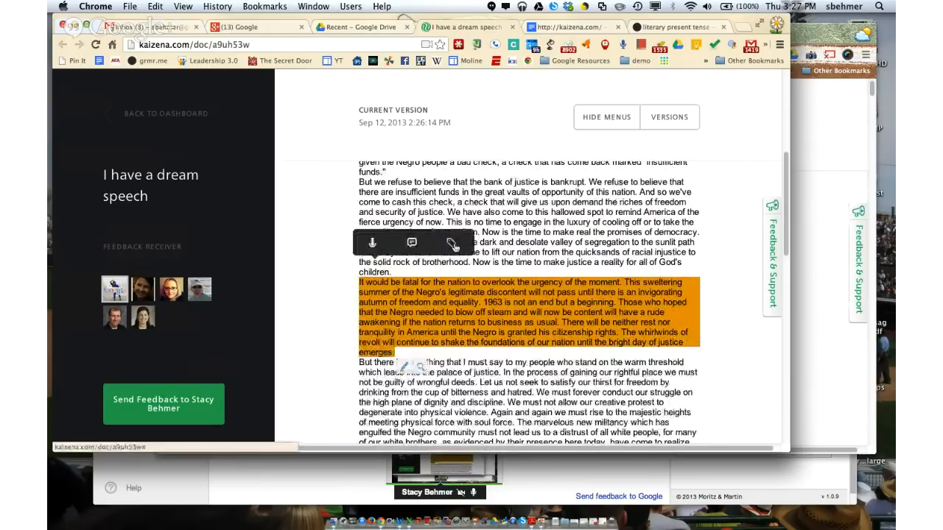
left_click(454, 243)
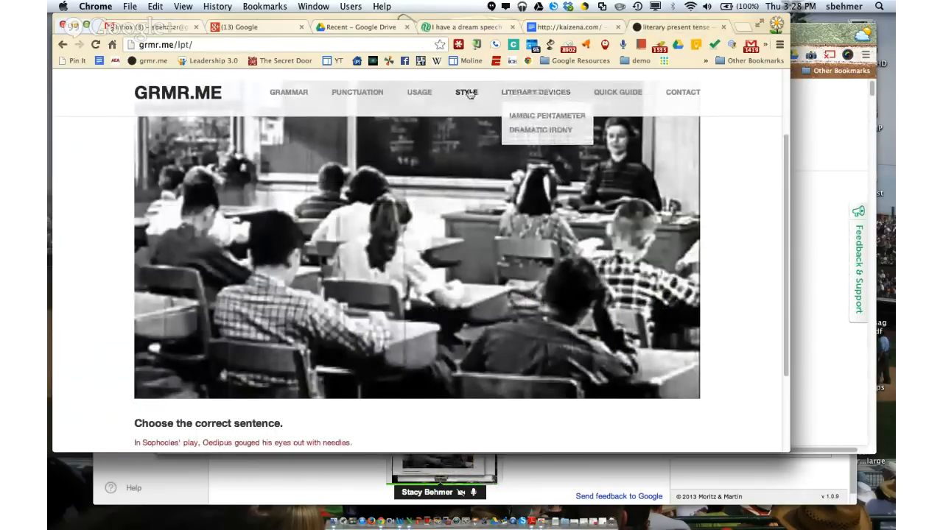
mouse_move(486, 118)
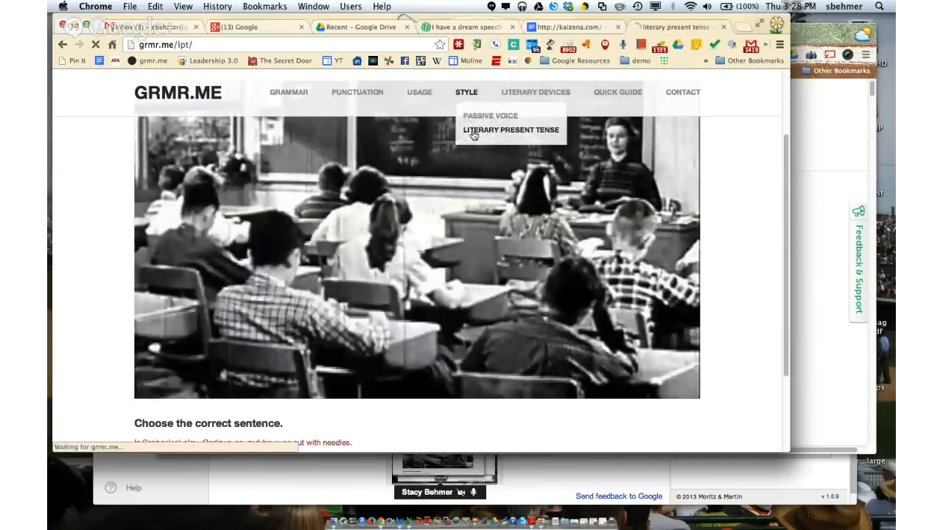
mouse_move(265, 371)
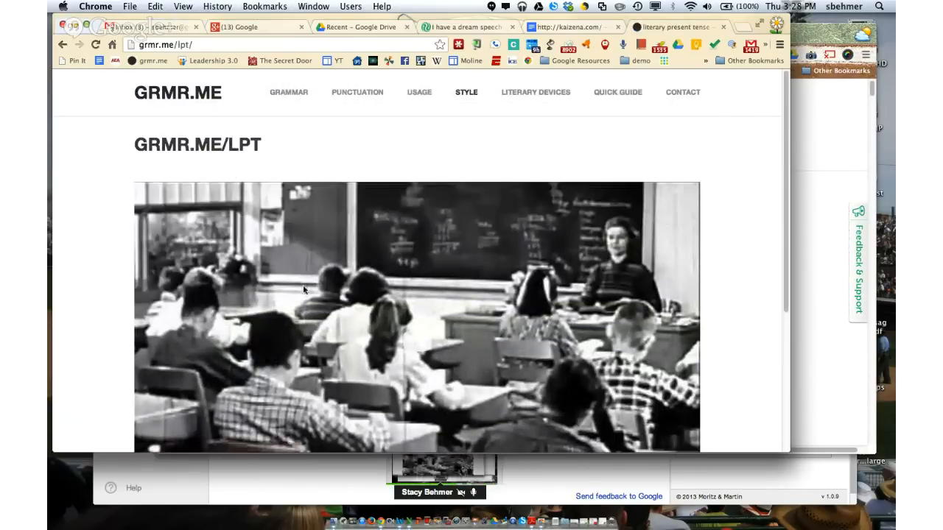
Step: Scroll the Literary Present Tense lesson, then return to the speech in Kaizena
scroll("down", 3)
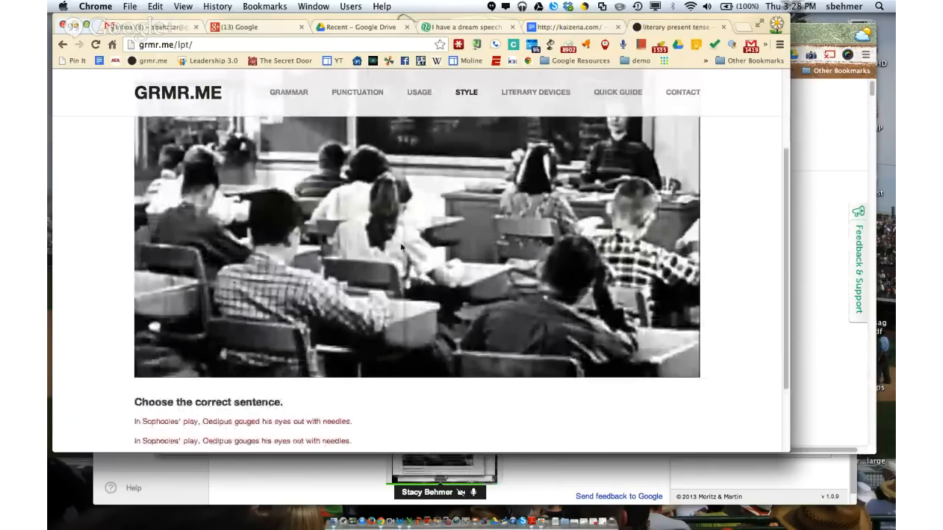
scroll("down", 3)
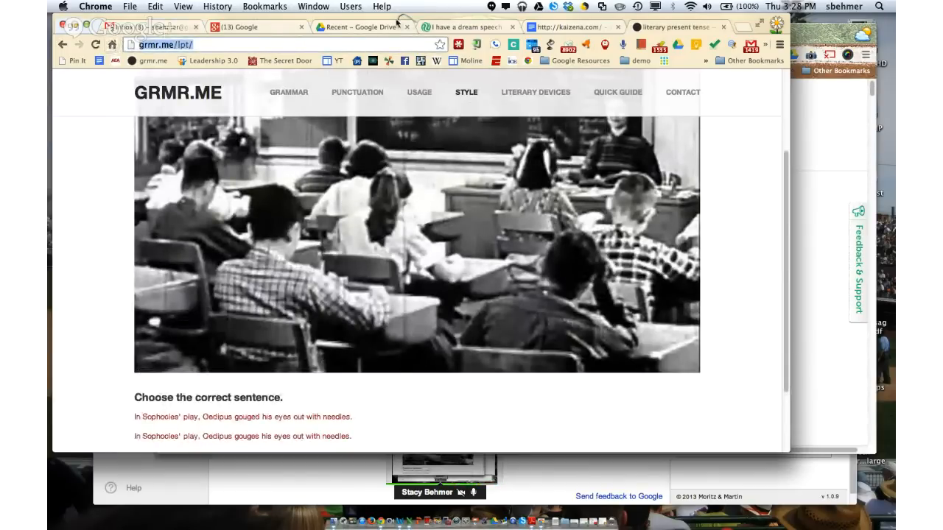
left_click(466, 26)
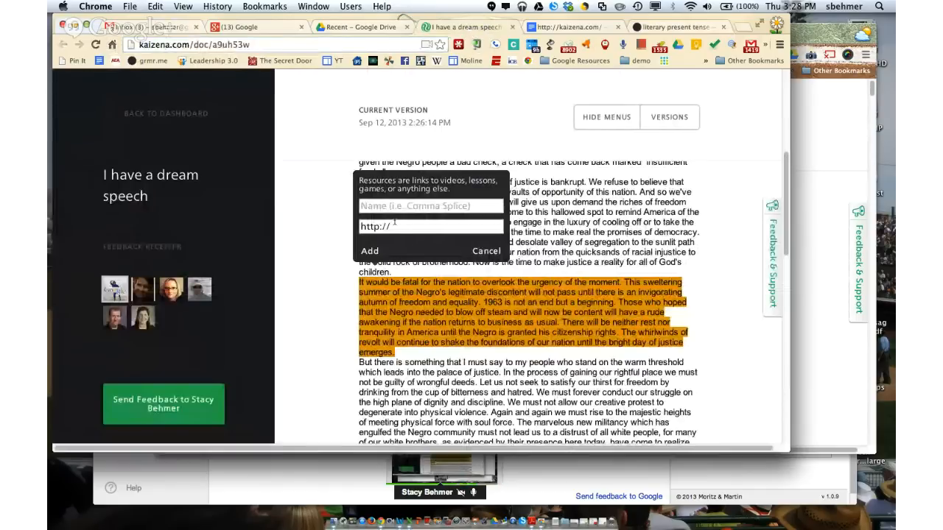
Step: Name the resource 'Literary Present Tense' and add it to the passage
type("Litera")
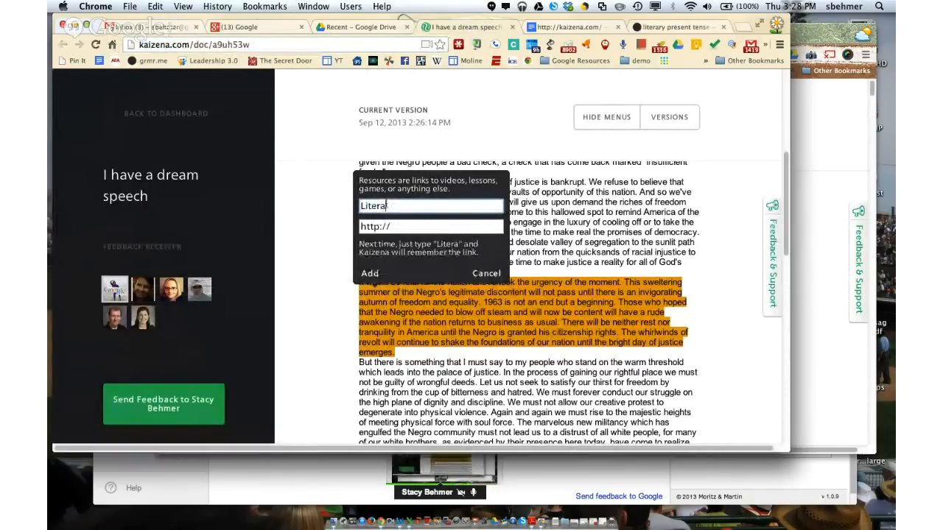
key("Backspace")
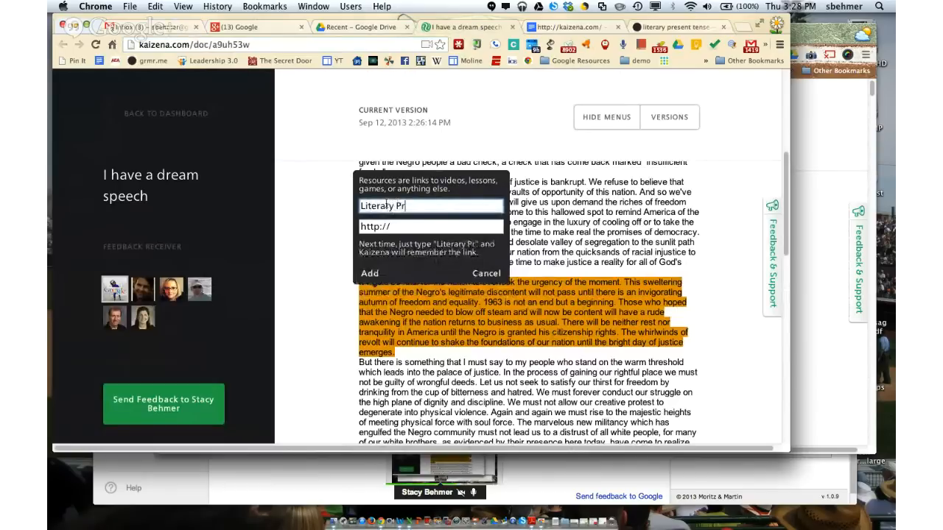
type("esent Tense")
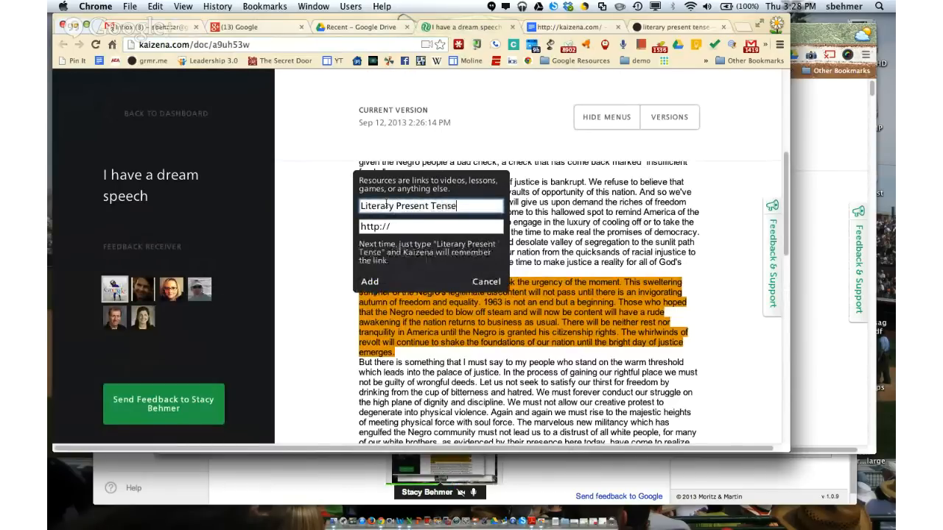
left_click(430, 227)
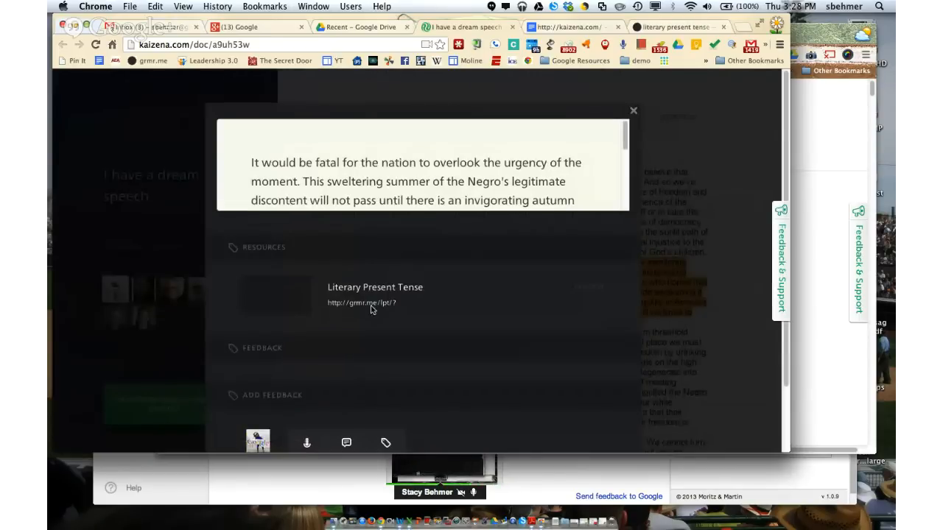
mouse_move(361, 304)
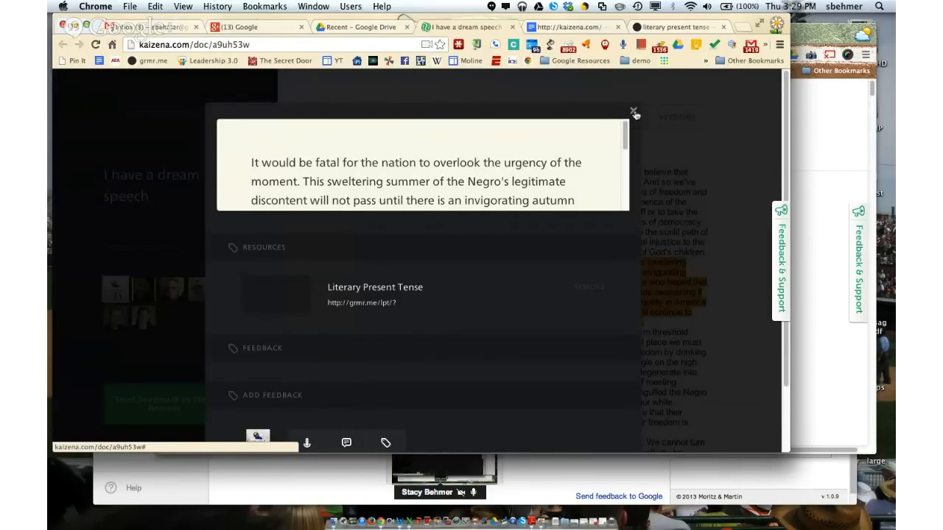
Step: Attach the saved Passive Voice resource to the 'high plane of dignity and discipline' passage
left_click(633, 110)
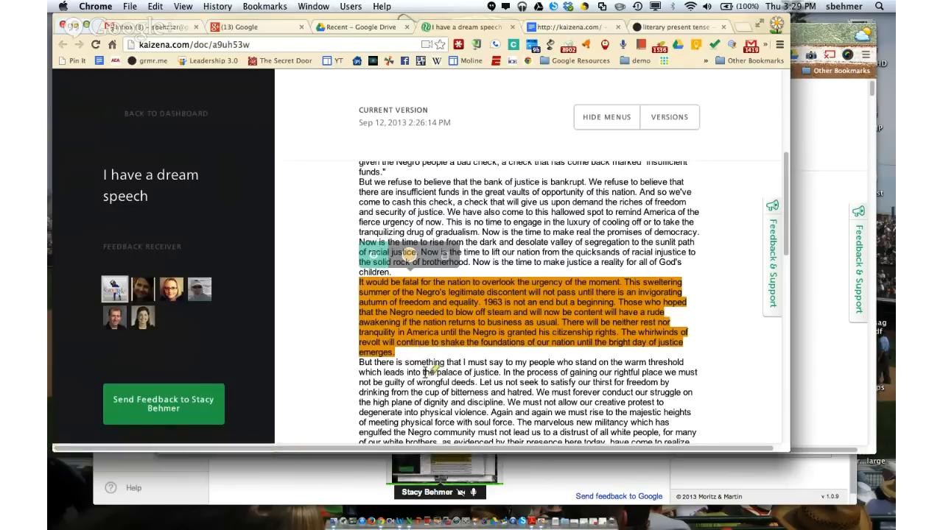
scroll("down", 3)
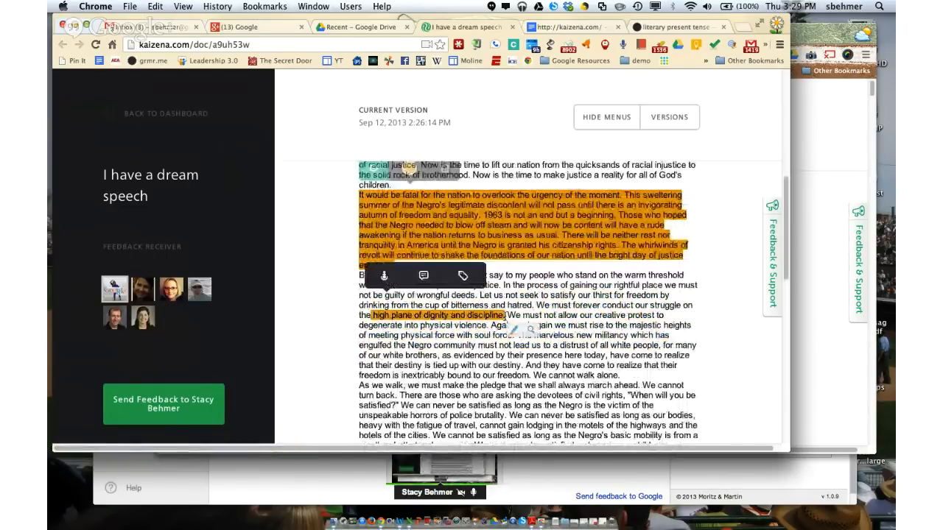
left_click(463, 275)
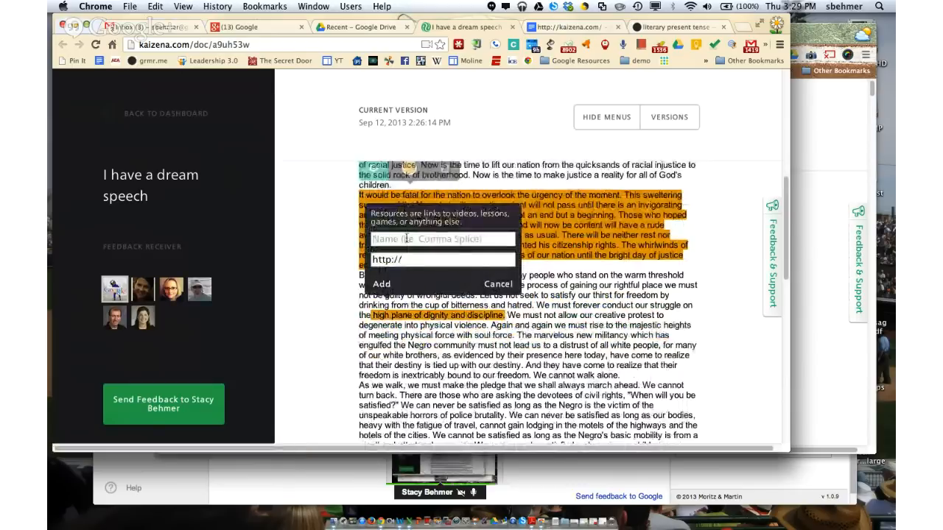
type("pa")
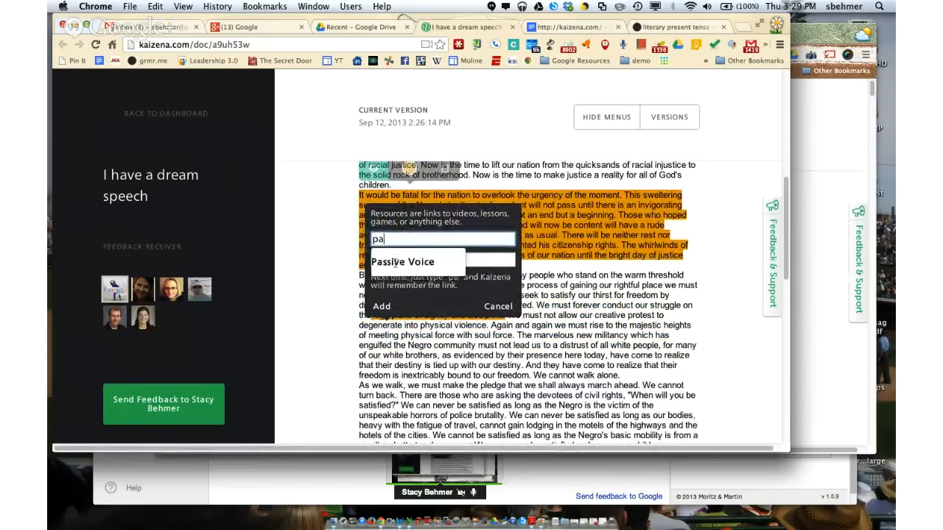
left_click(402, 262)
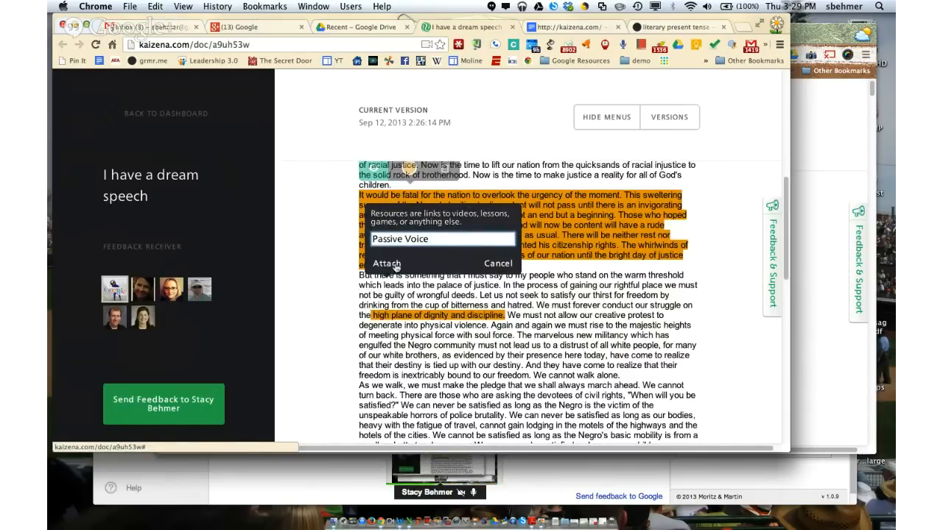
left_click(498, 262)
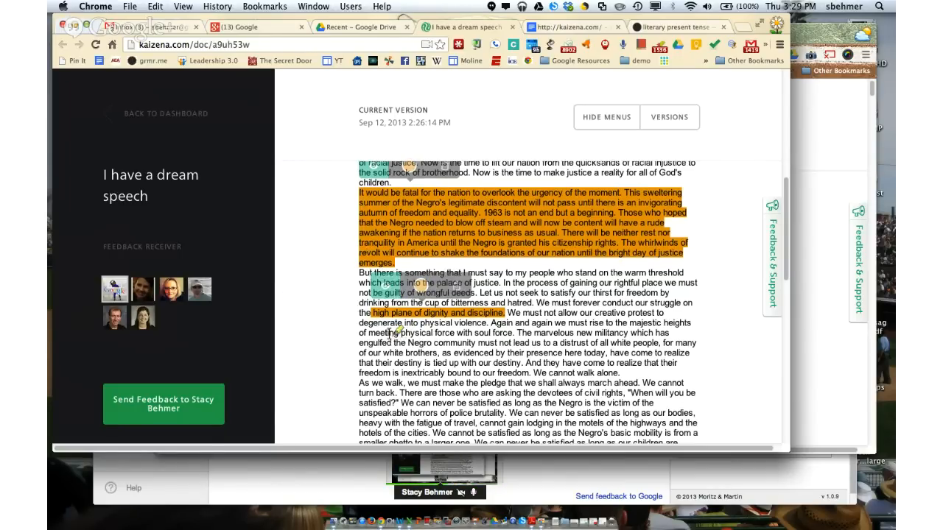
Step: Send the feedback via Share via Comment so the link posts to the Google Doc
scroll("up", 3)
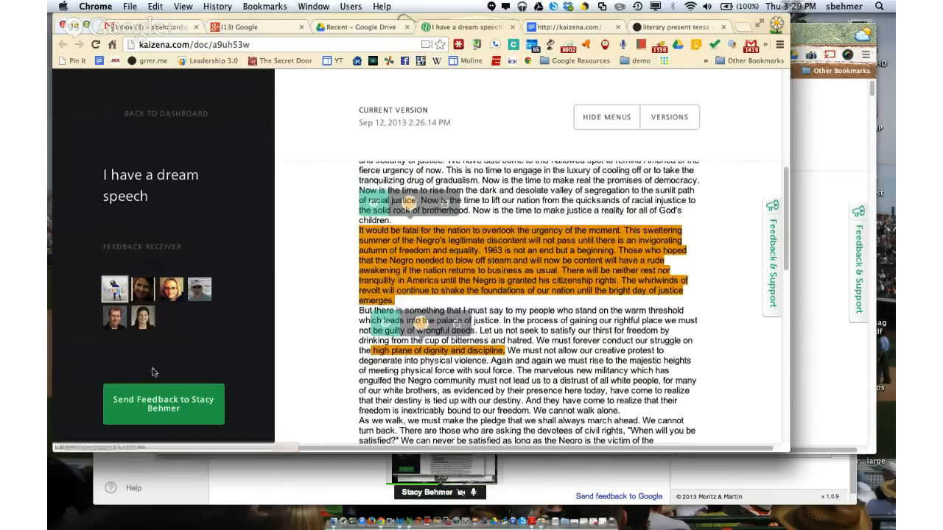
scroll("down", 3)
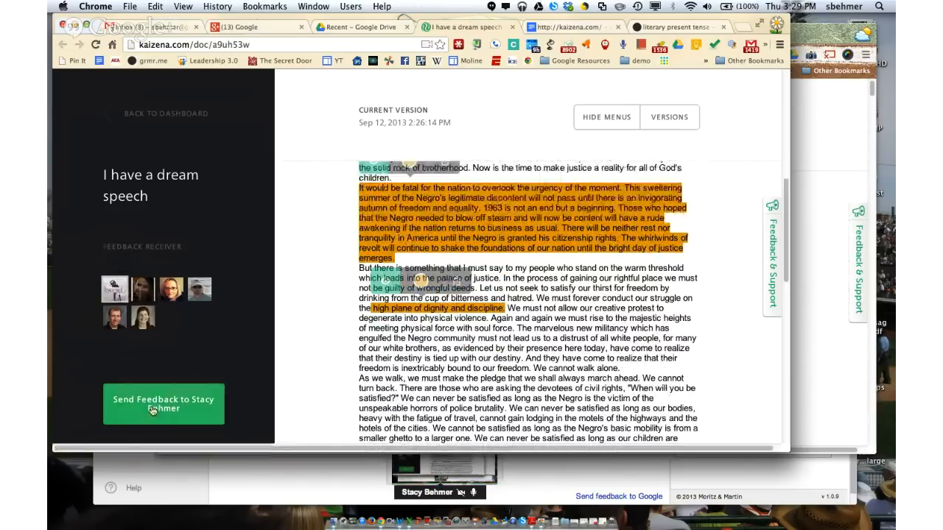
mouse_move(162, 416)
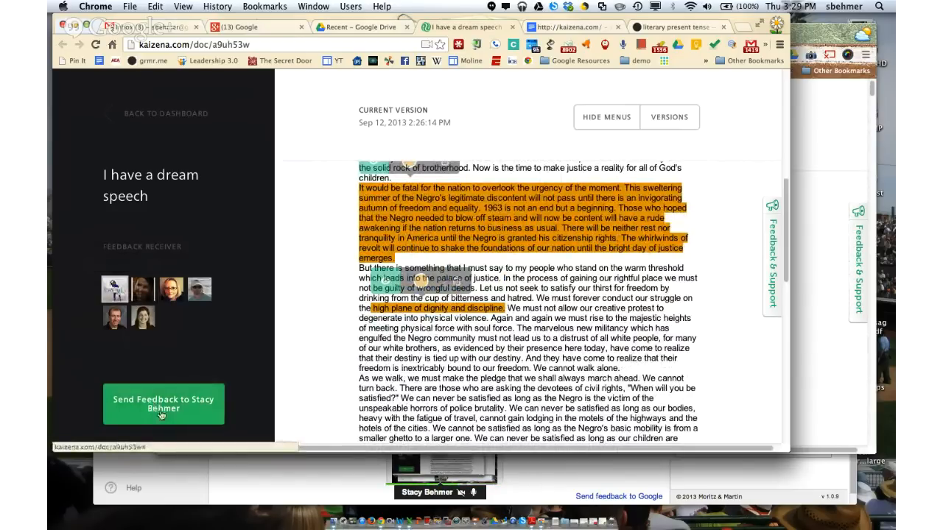
left_click(162, 404)
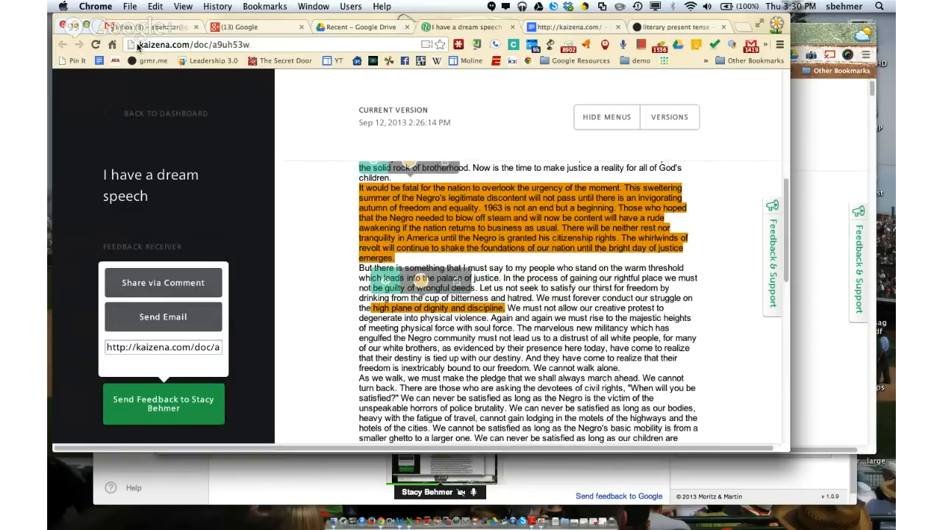
mouse_move(156, 293)
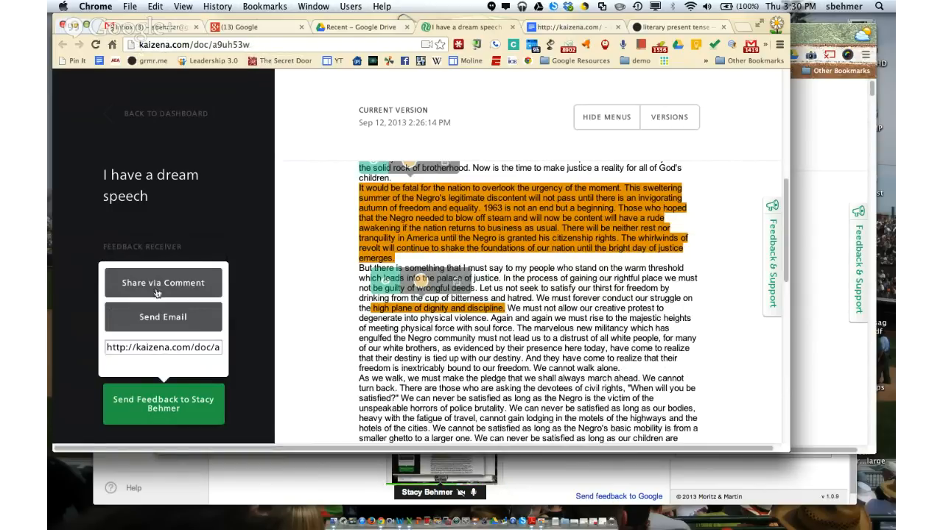
mouse_move(162, 283)
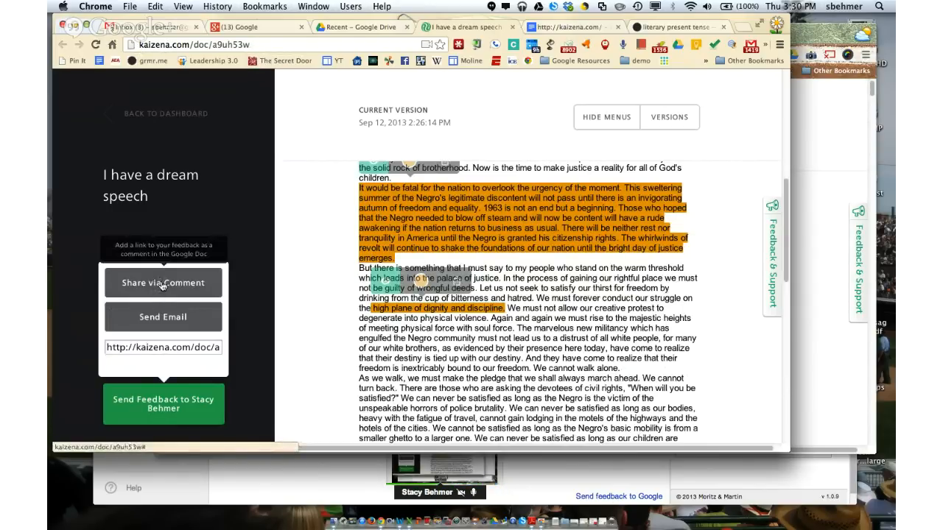
left_click(162, 283)
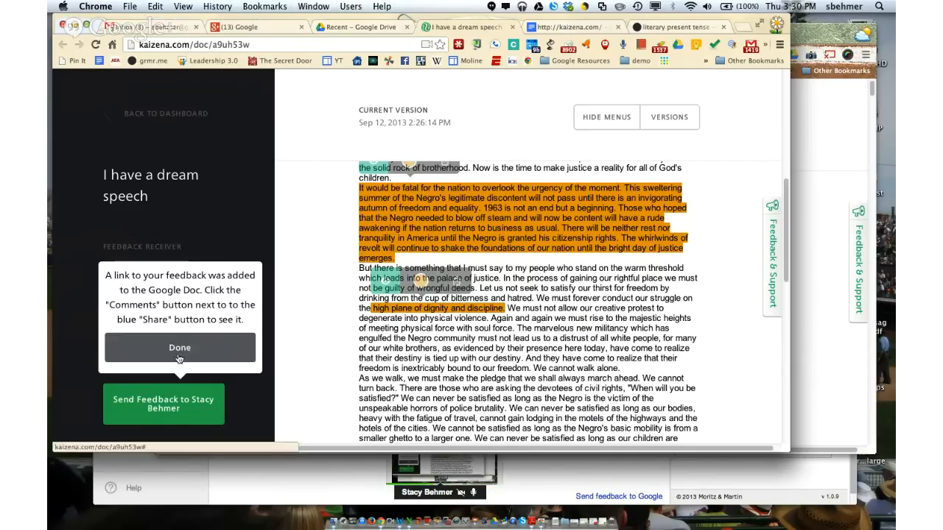
left_click(180, 348)
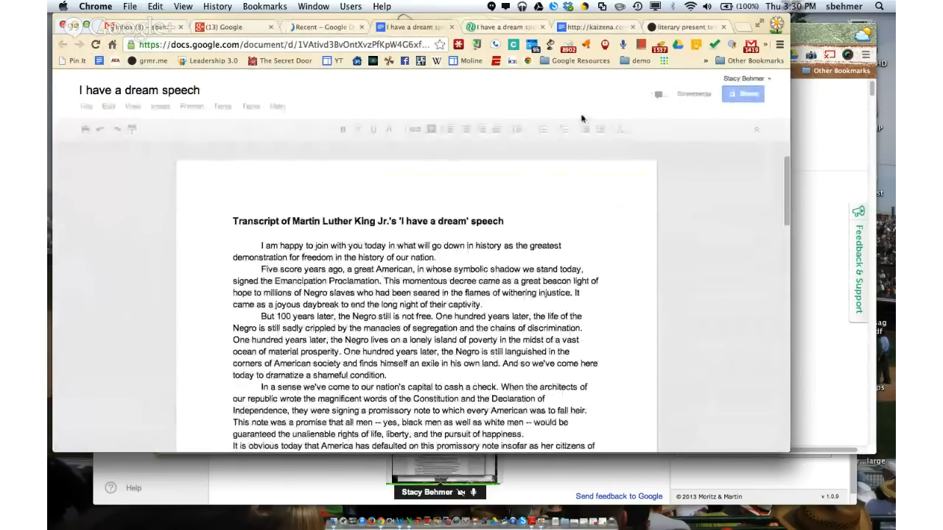
Step: Follow the kaizena.com link in the newest Docs comment back to Kaizena's documents
left_click(692, 95)
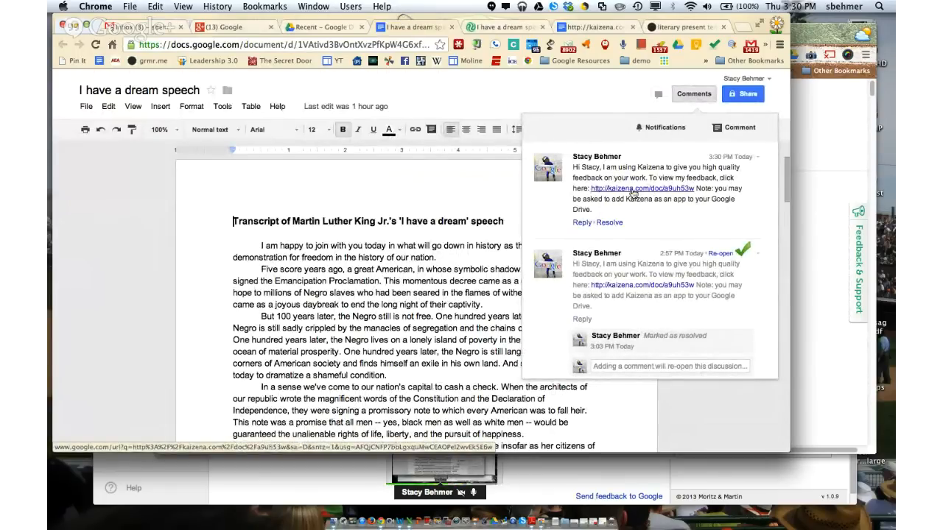
left_click(639, 188)
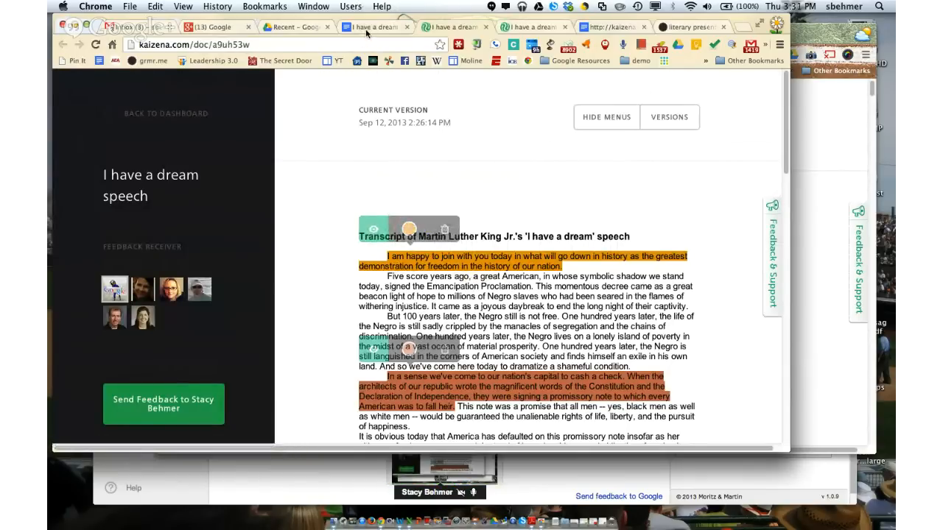
left_click(374, 27)
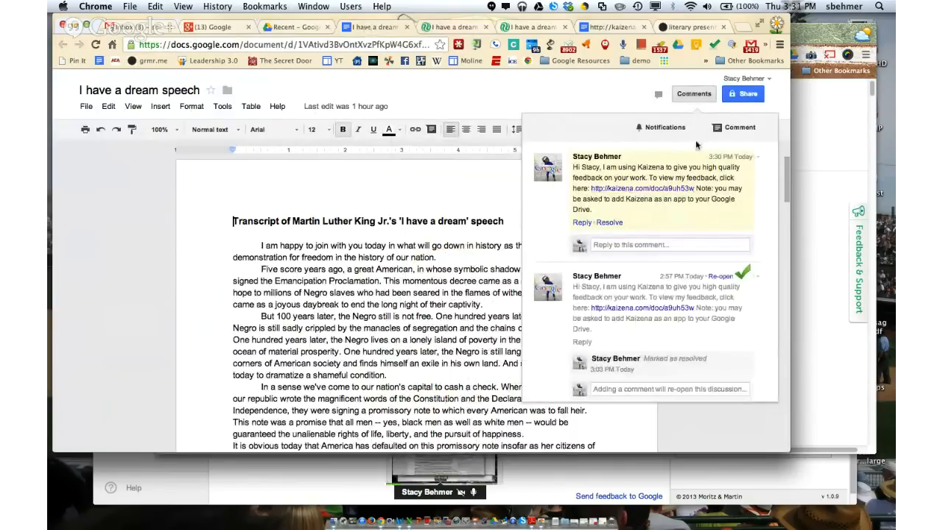
left_click(641, 188)
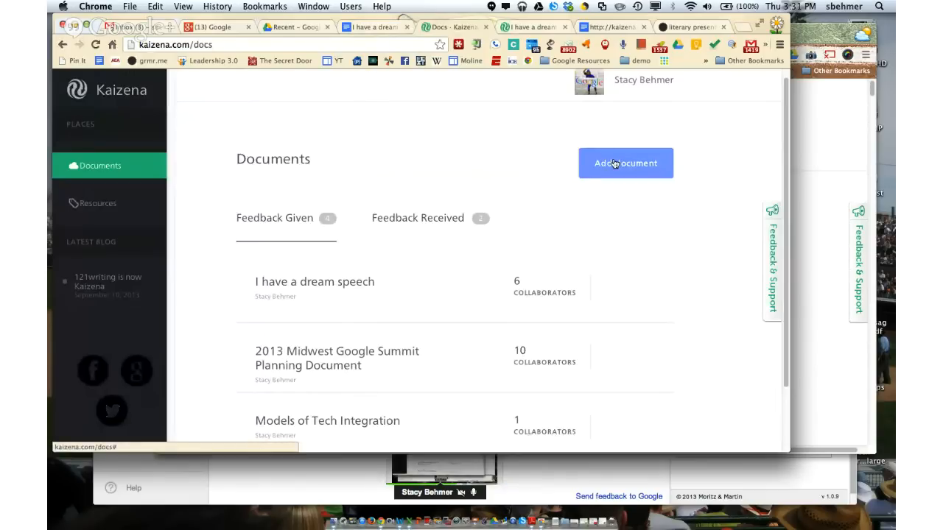
mouse_move(212, 245)
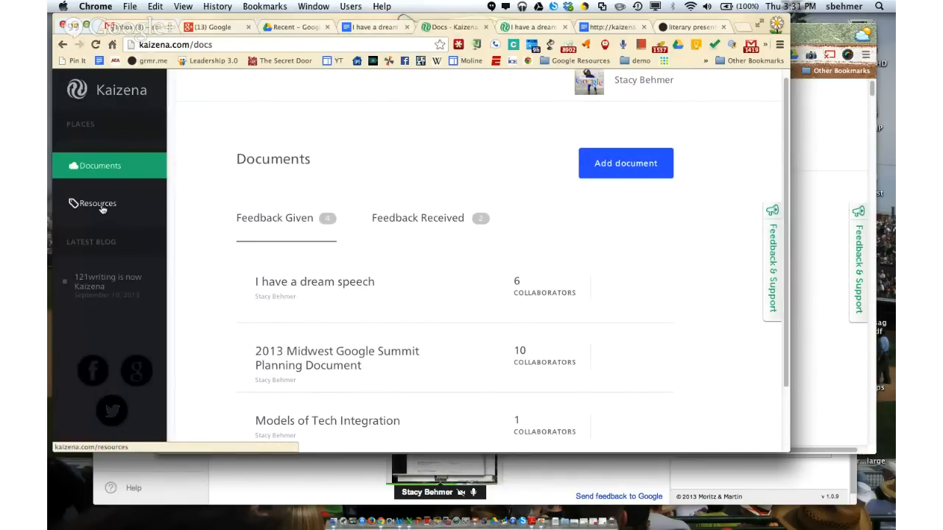
Step: Review the Resources Library with Literary Present Tense, Passive Voice and SAMR, then return to the Doc
left_click(97, 204)
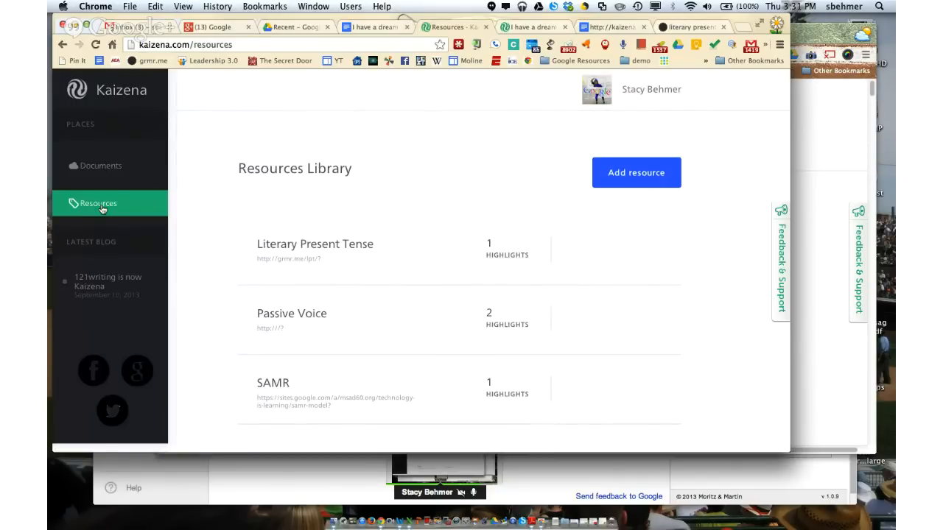
mouse_move(176, 180)
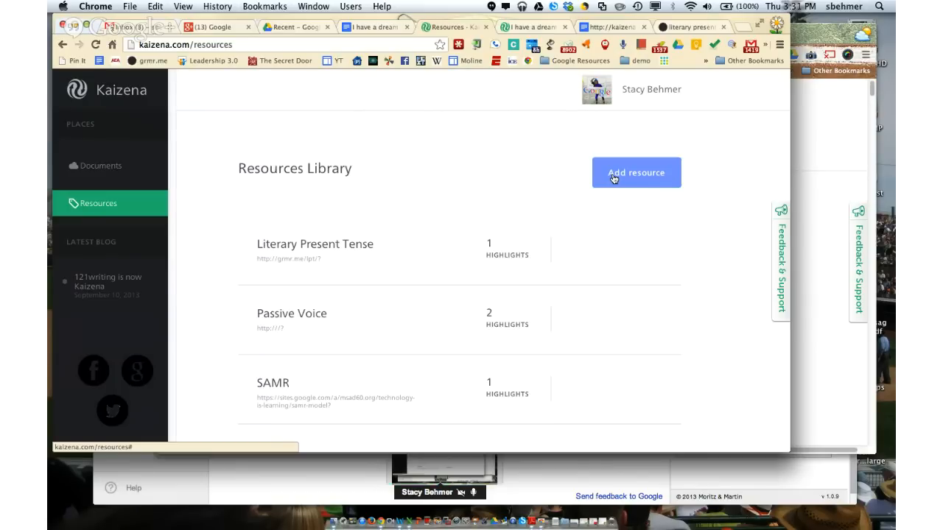
mouse_move(514, 189)
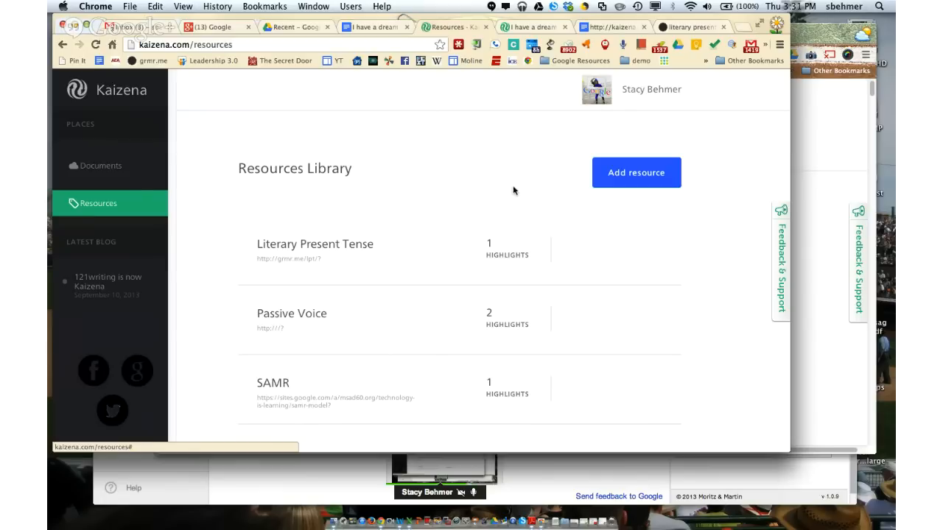
left_click(100, 165)
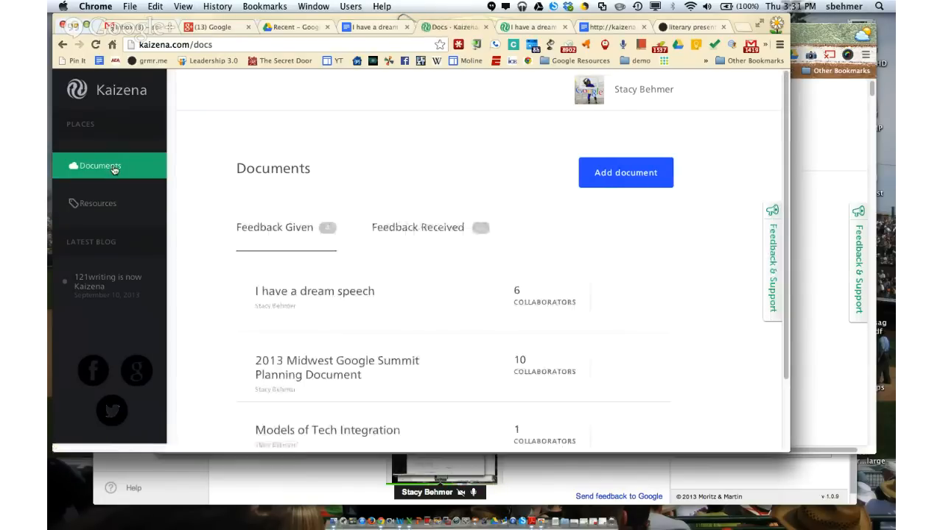
mouse_move(133, 182)
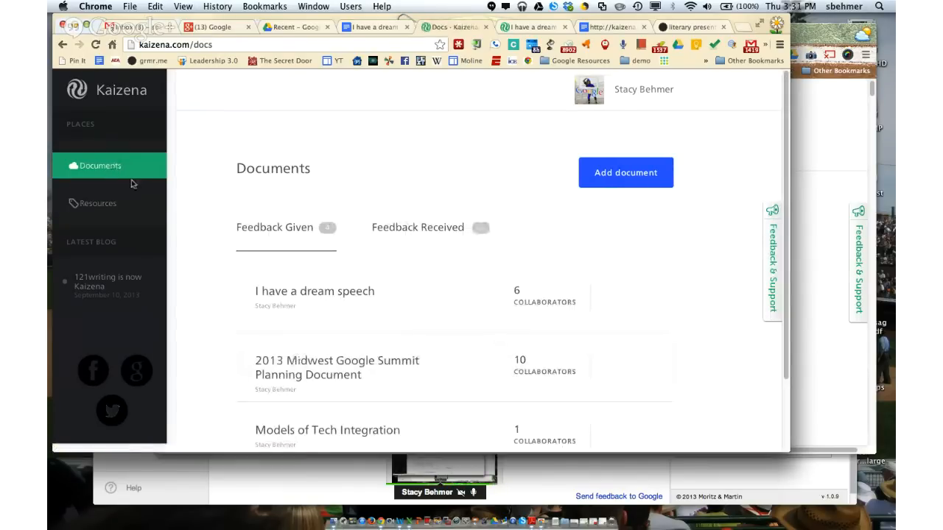
left_click(99, 203)
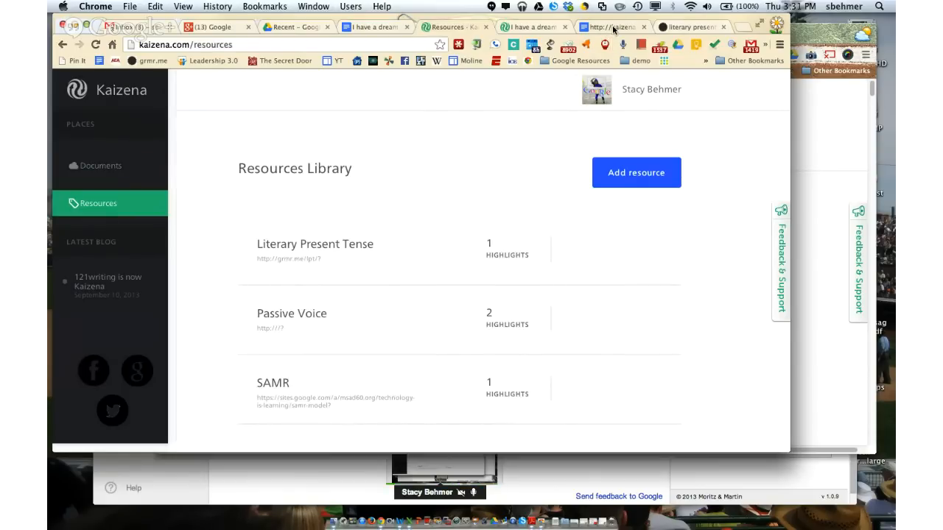
left_click(609, 26)
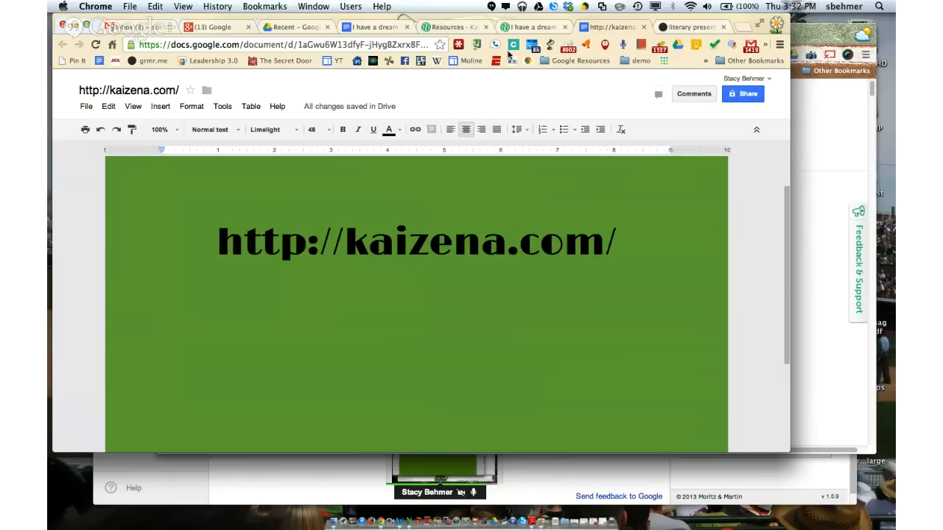
mouse_move(523, 27)
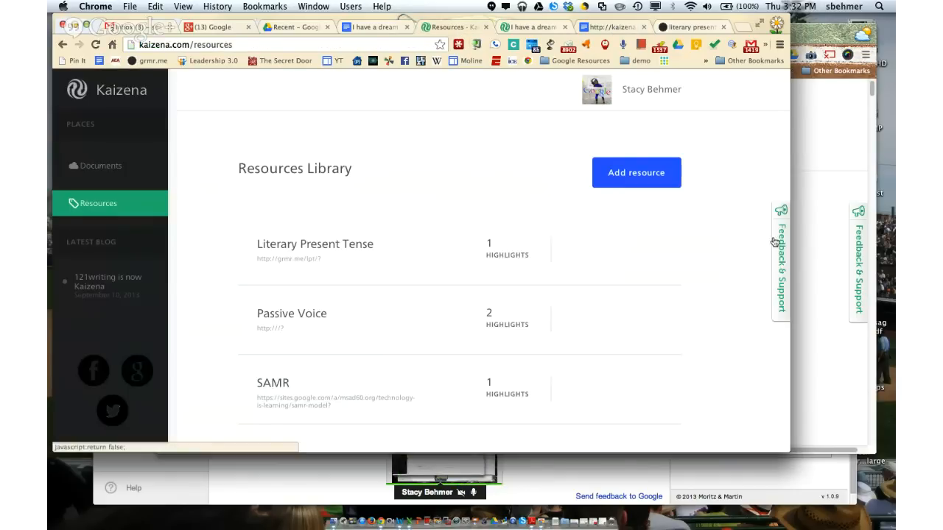
left_click(781, 262)
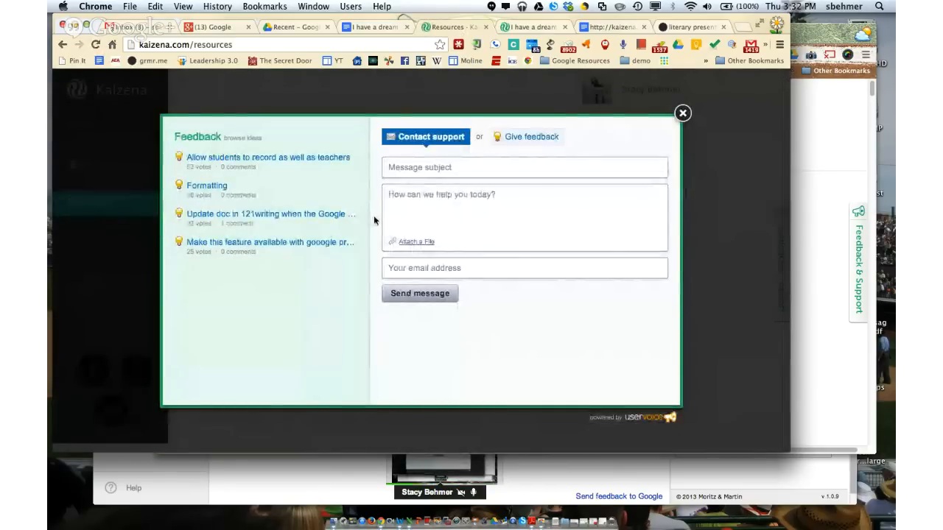
mouse_move(271, 215)
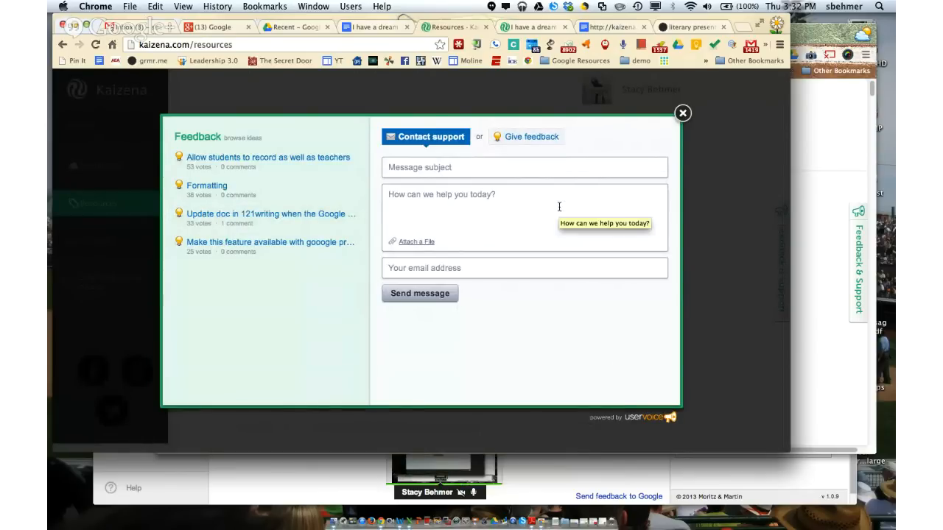
mouse_move(684, 113)
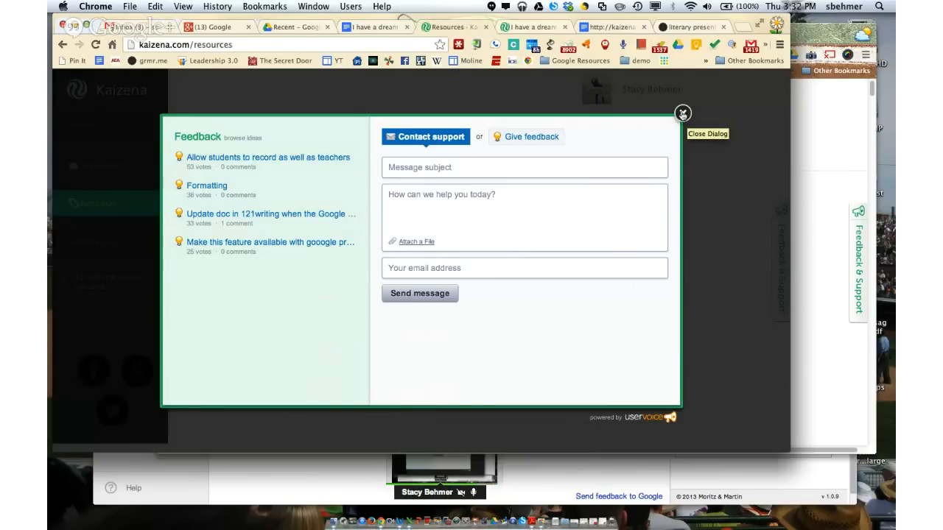
left_click(682, 114)
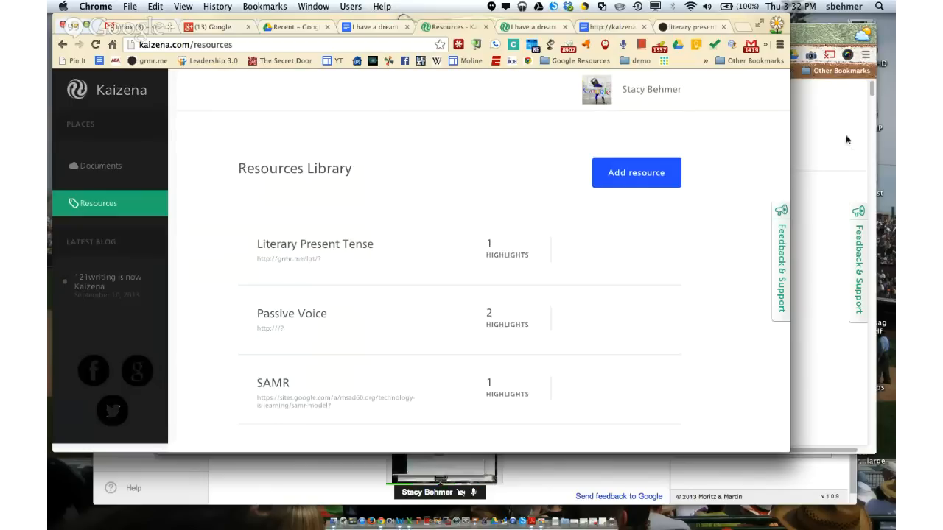
mouse_move(802, 39)
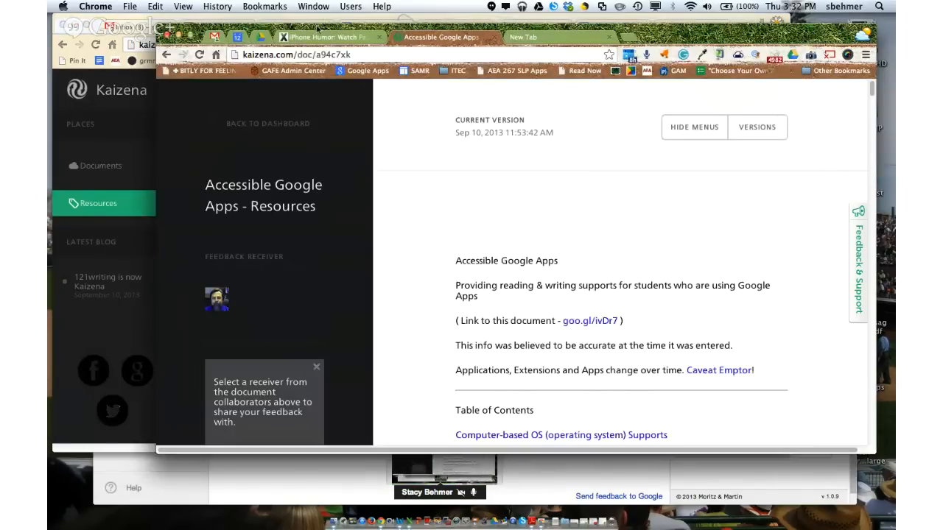
left_click(97, 203)
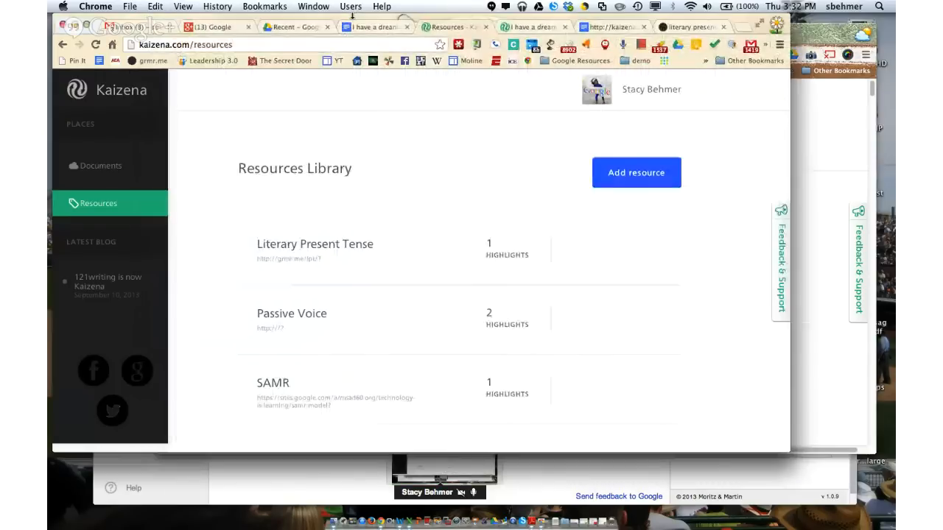